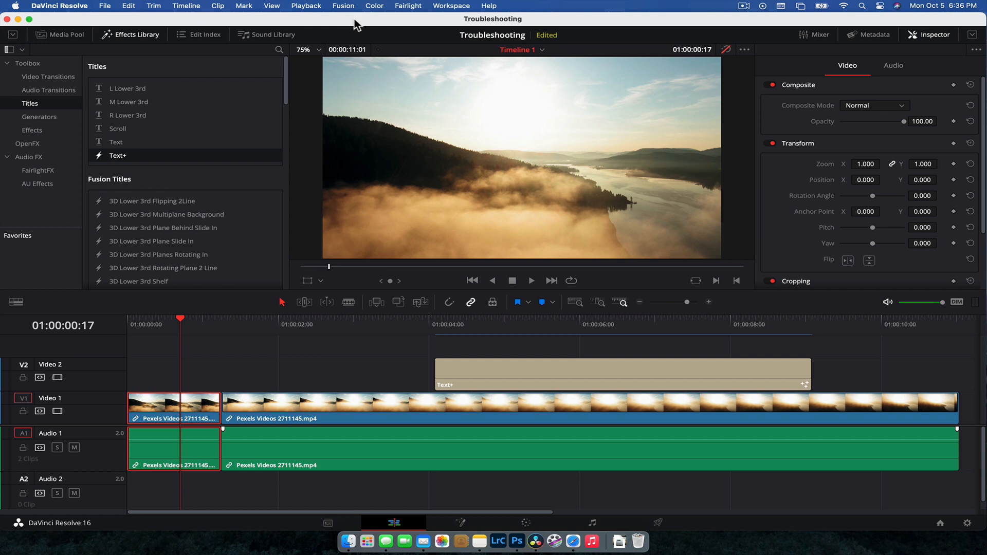
Bring up the DaVinci Resolve application menu that holds Preferences
left_click(60, 6)
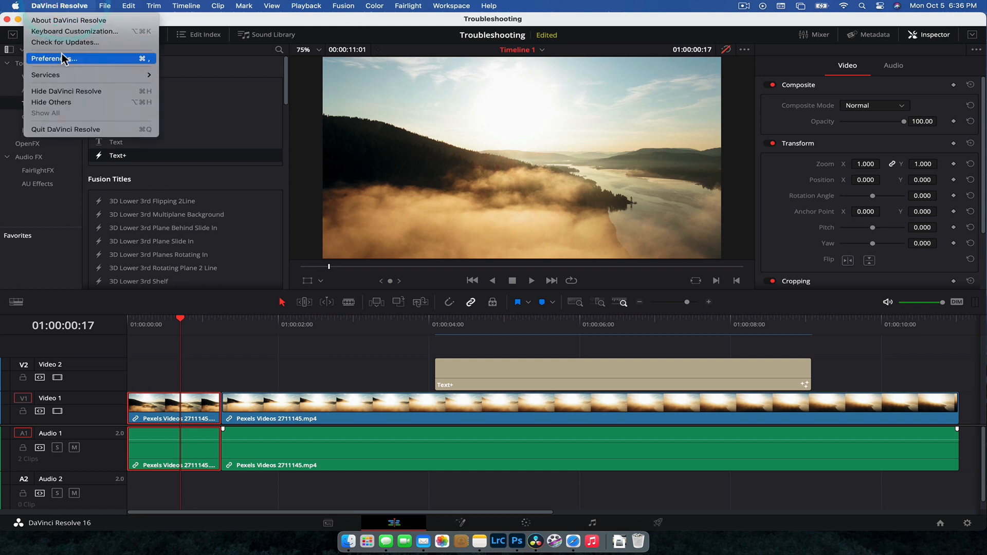
Review System and User Project Save and Load preferences, keeping Live Save enabled
left_click(56, 59)
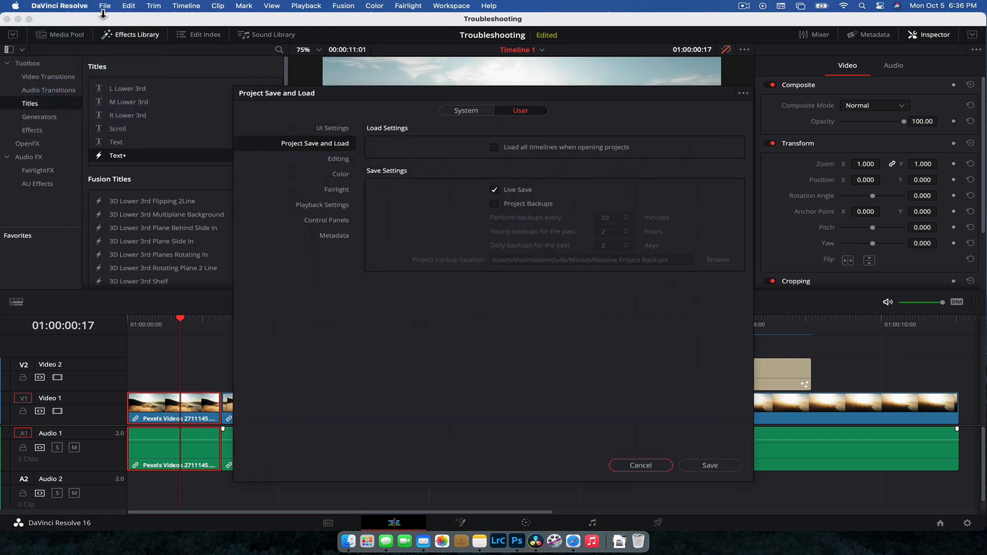
mouse_move(104, 104)
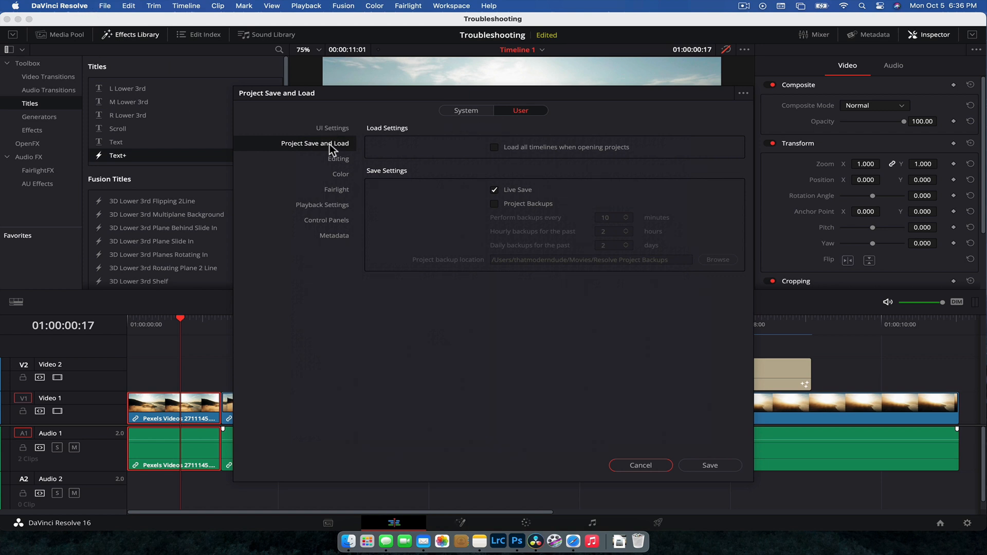
left_click(467, 110)
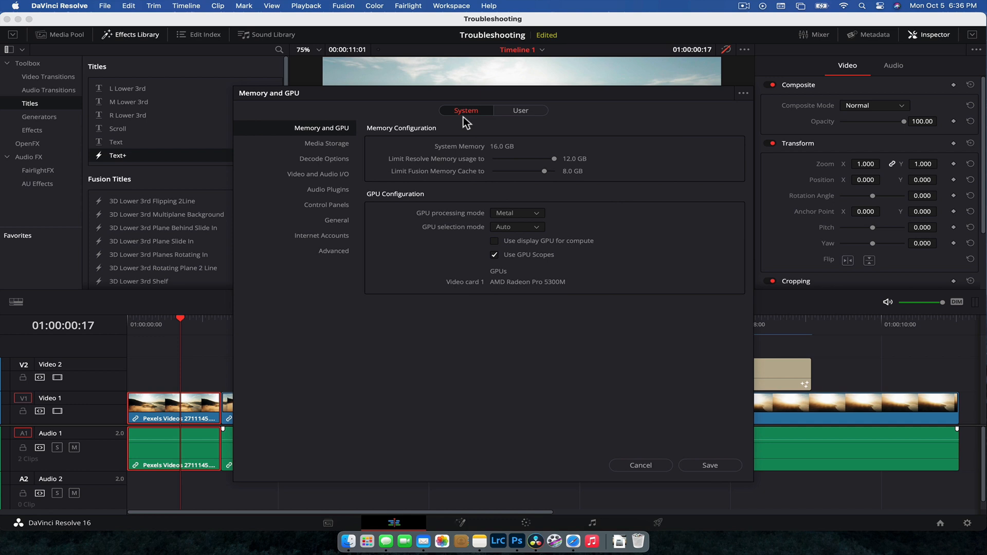
left_click(520, 110)
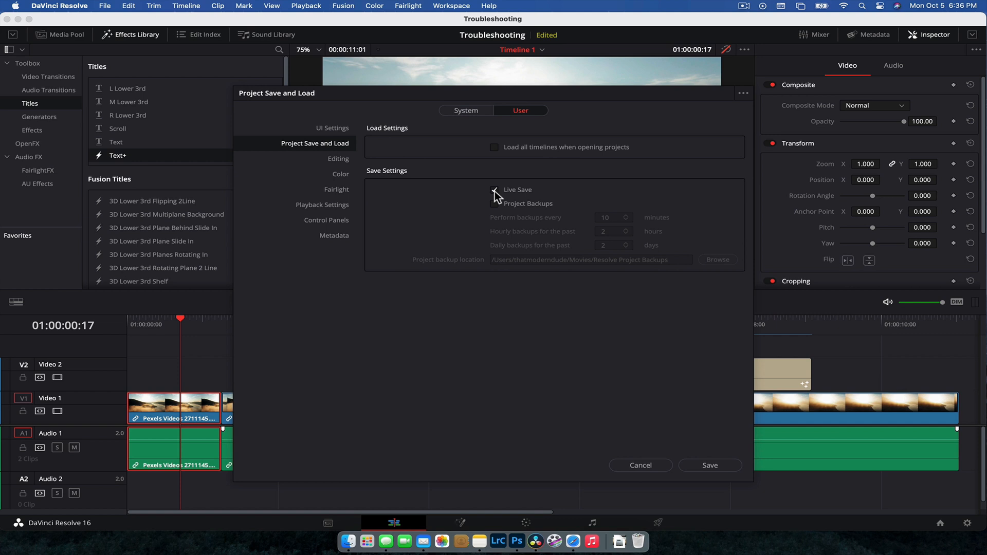
left_click(495, 189)
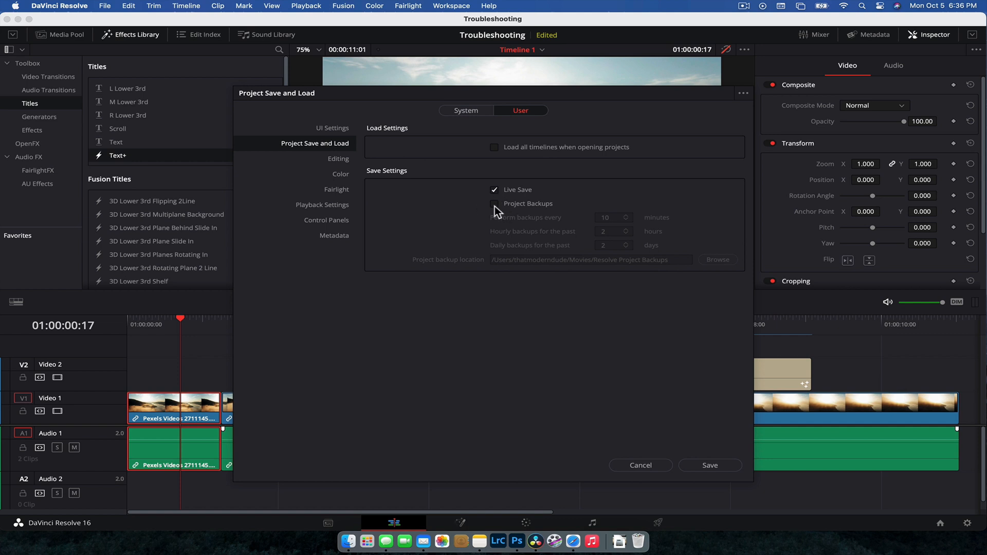
mouse_move(637, 228)
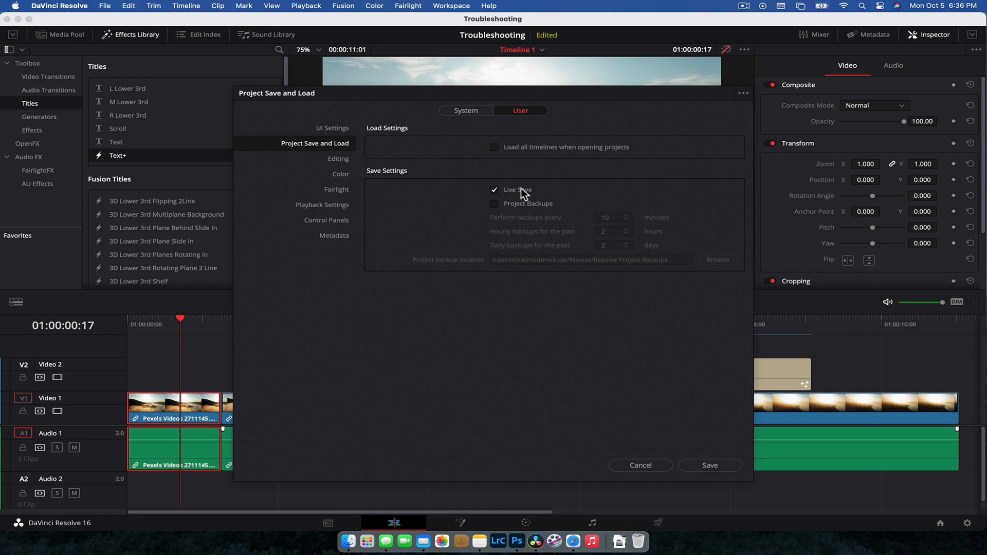
mouse_move(718, 441)
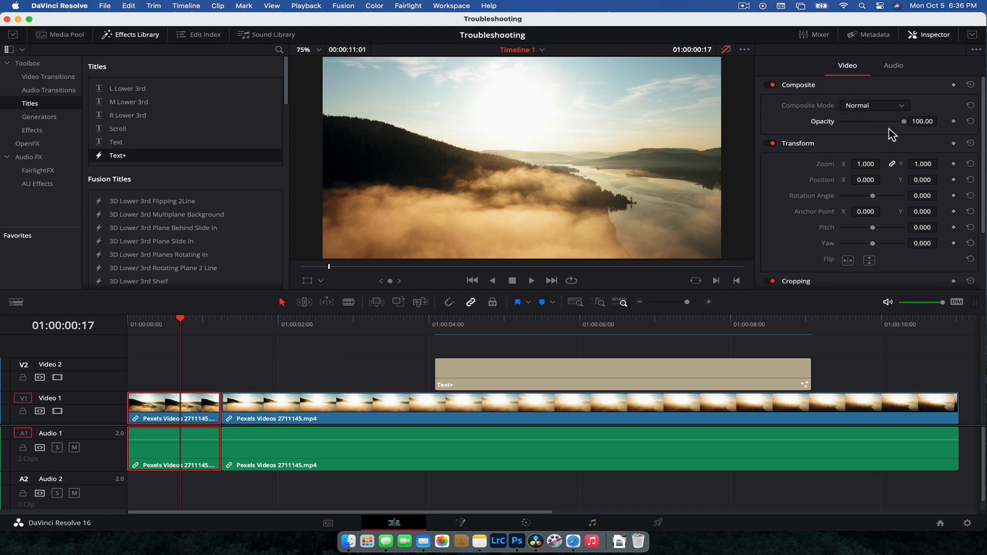
mouse_move(735, 143)
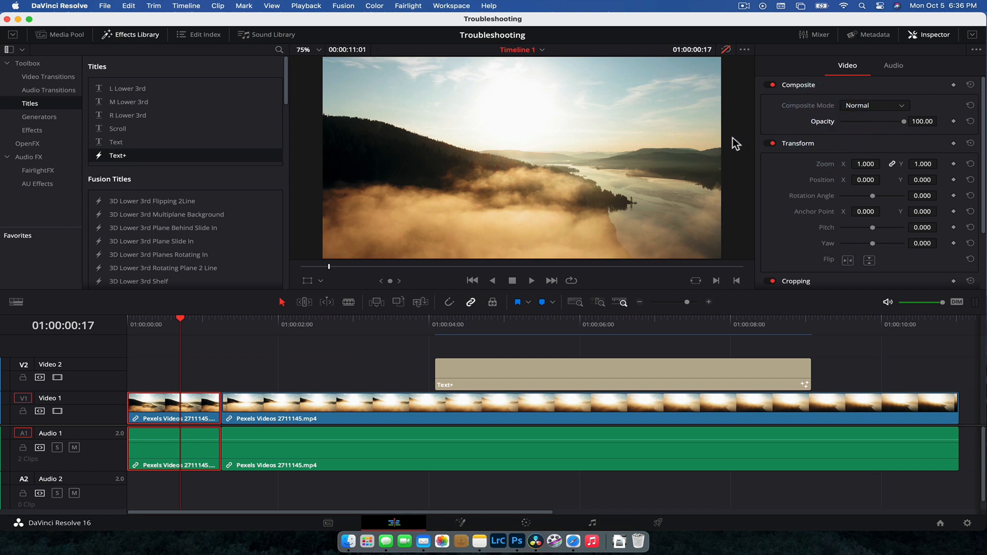
mouse_move(679, 156)
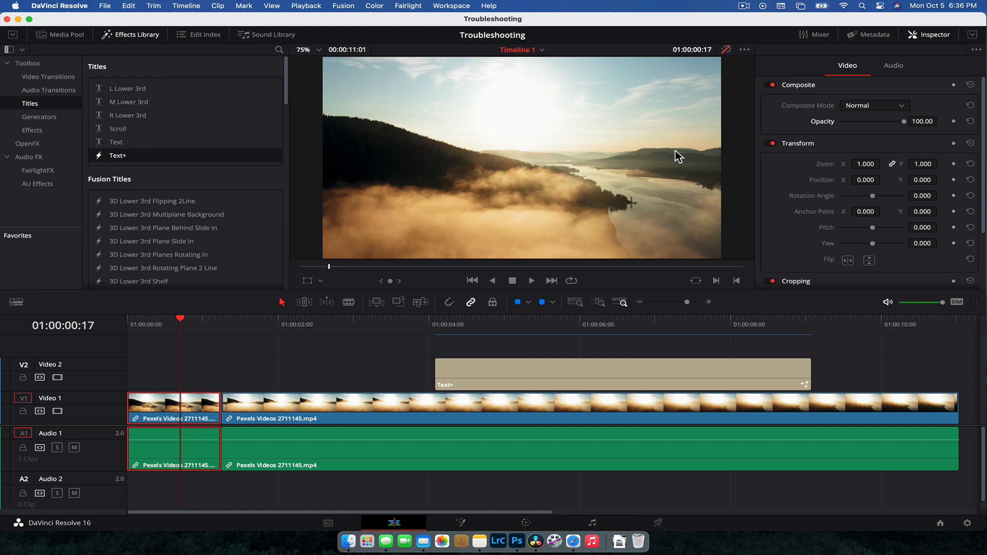
Apply a purple colour correction to the aerial lake clip
left_click(308, 324)
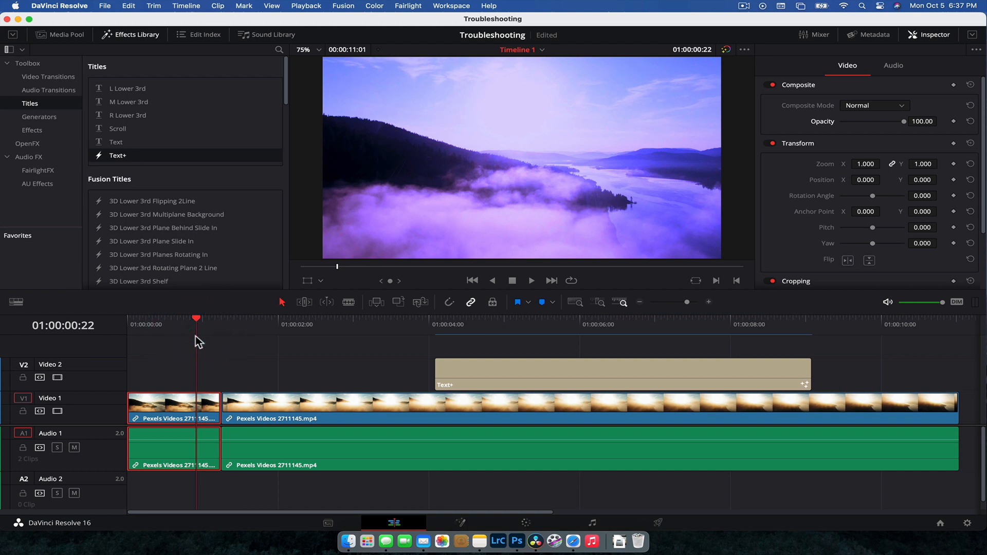
mouse_move(608, 134)
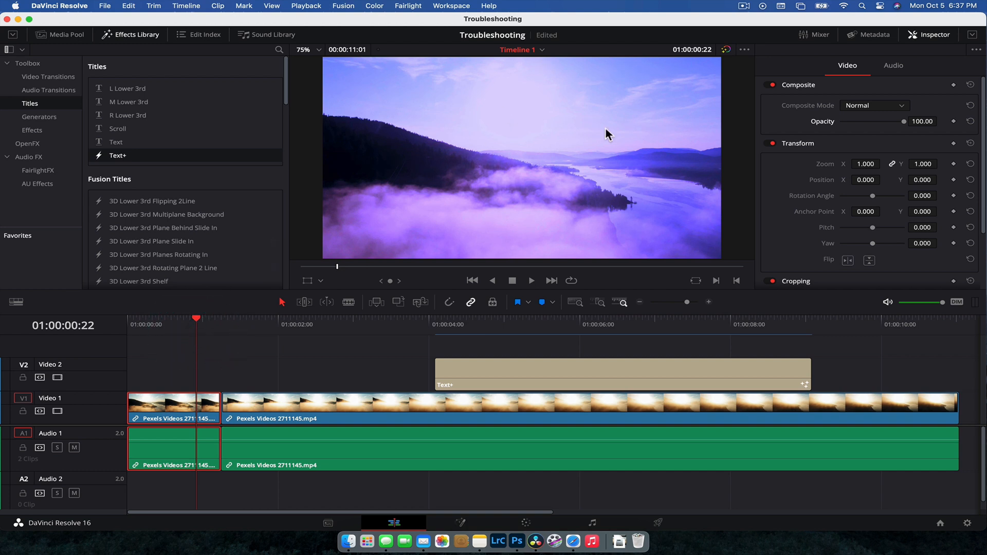
mouse_move(524, 525)
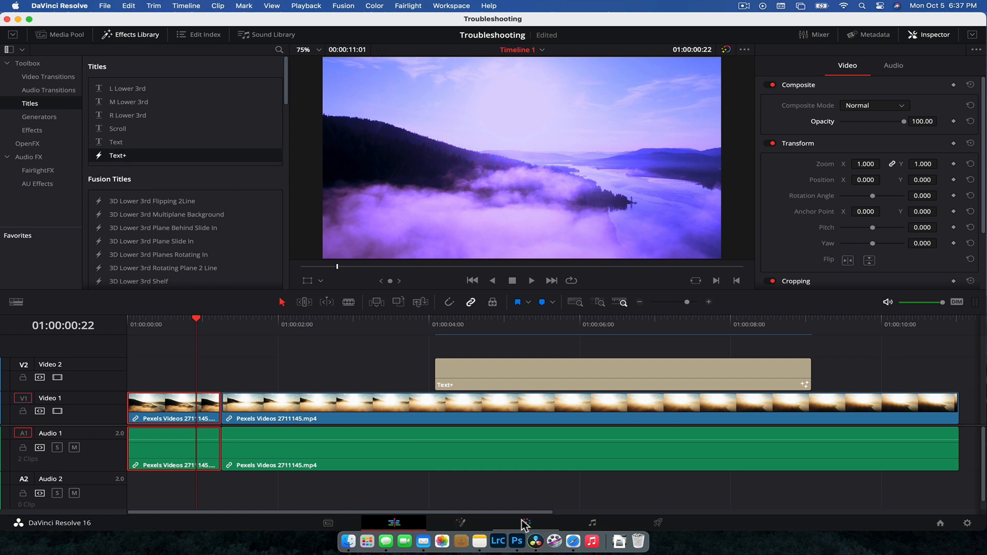
mouse_move(723, 58)
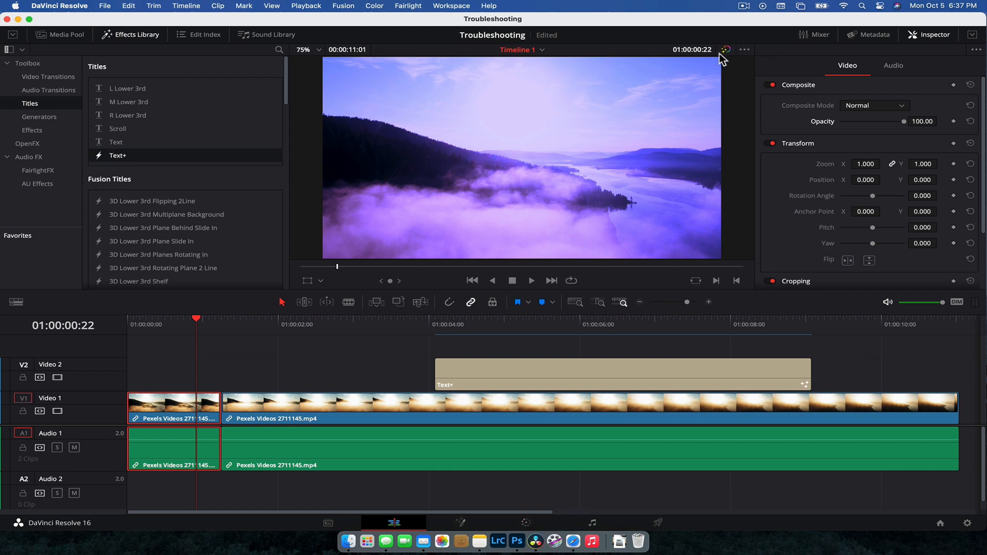
mouse_move(725, 50)
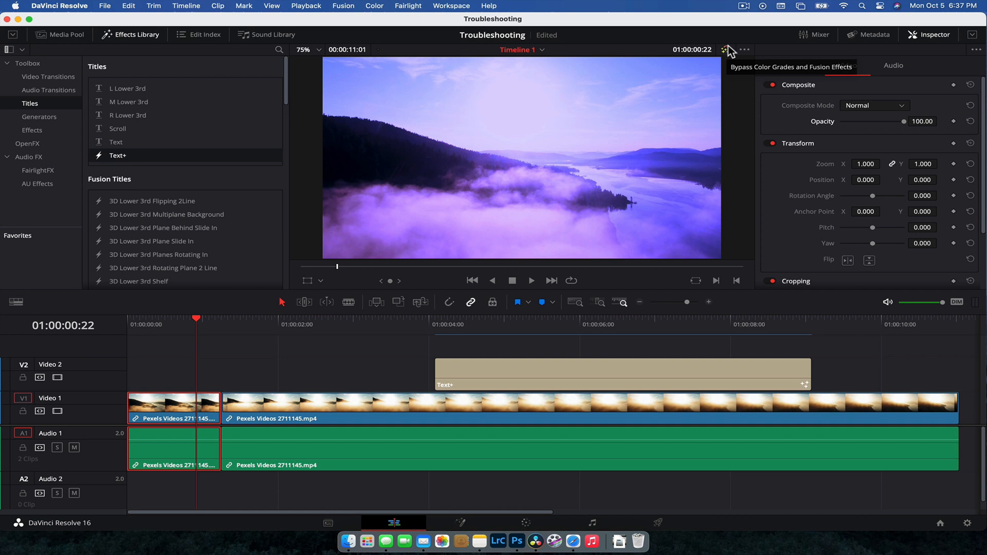
left_click(725, 49)
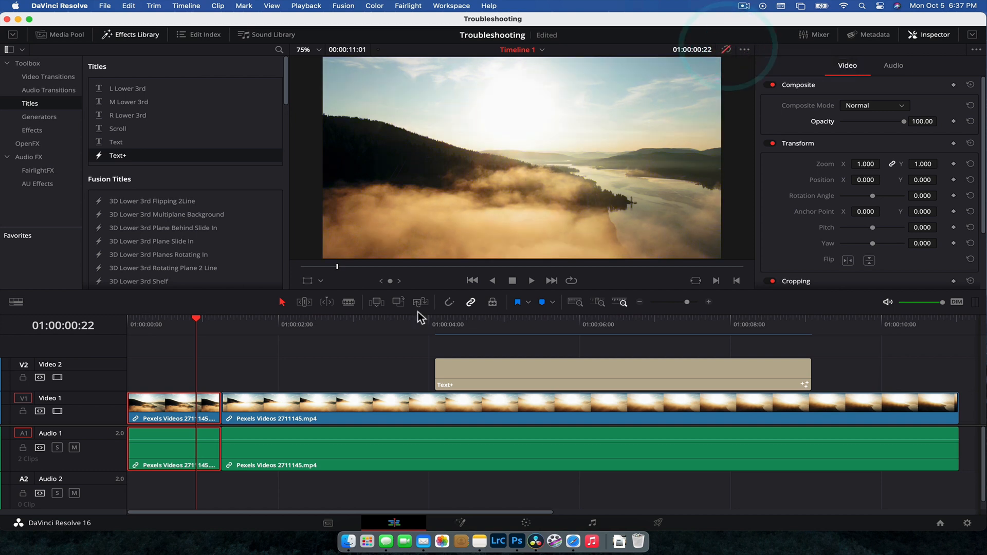
left_click(290, 324)
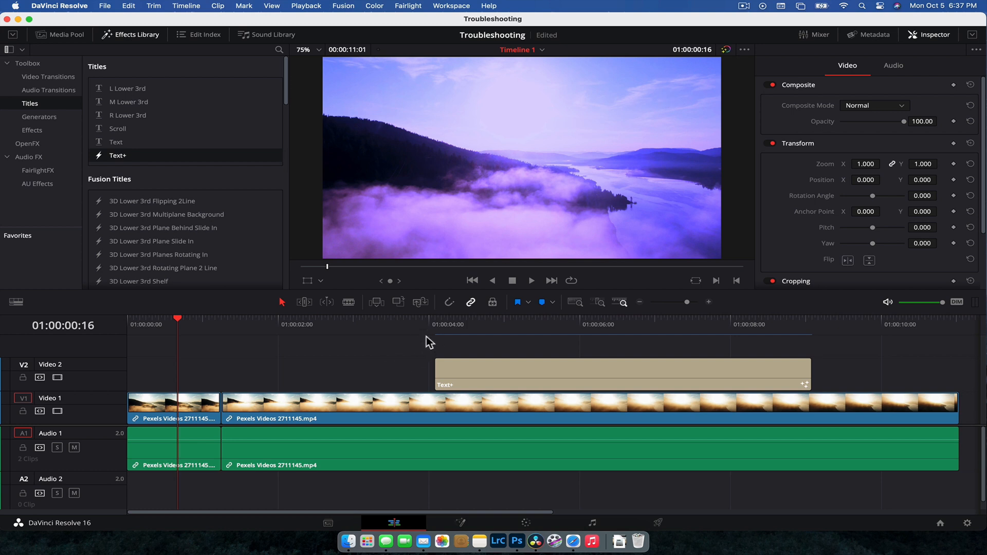
mouse_move(722, 49)
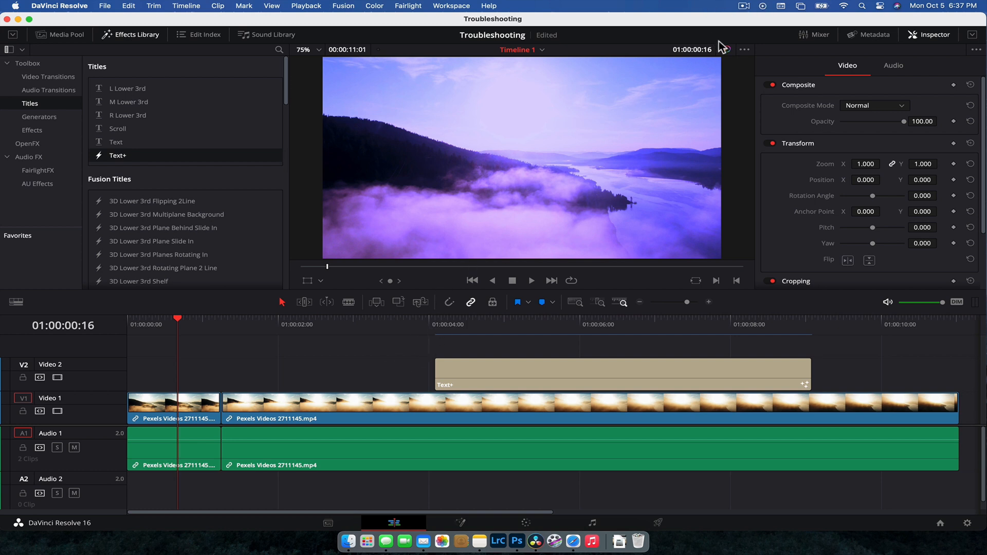
Bypass colour grades and Fusion effects over the Text+ title section, then re-enable them
left_click(393, 324)
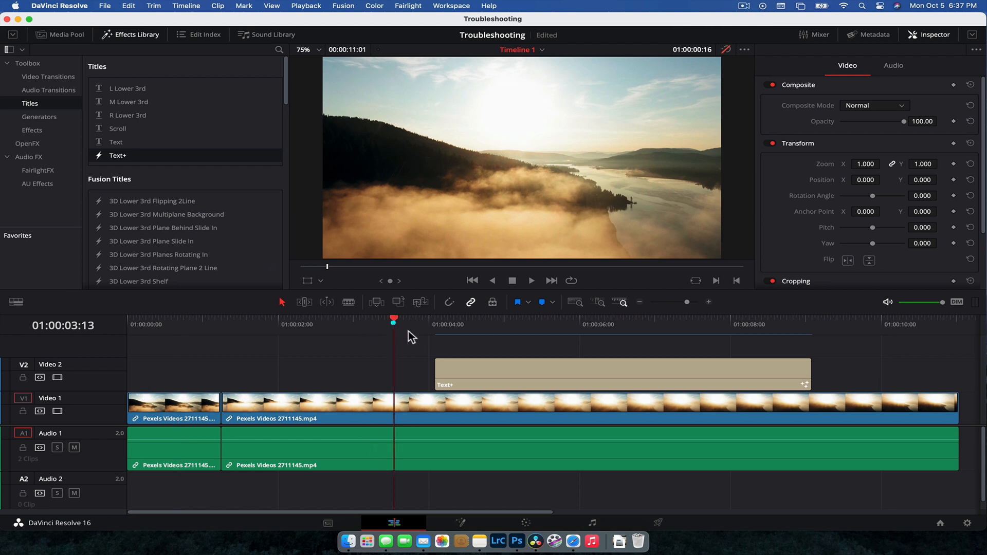
left_click(516, 327)
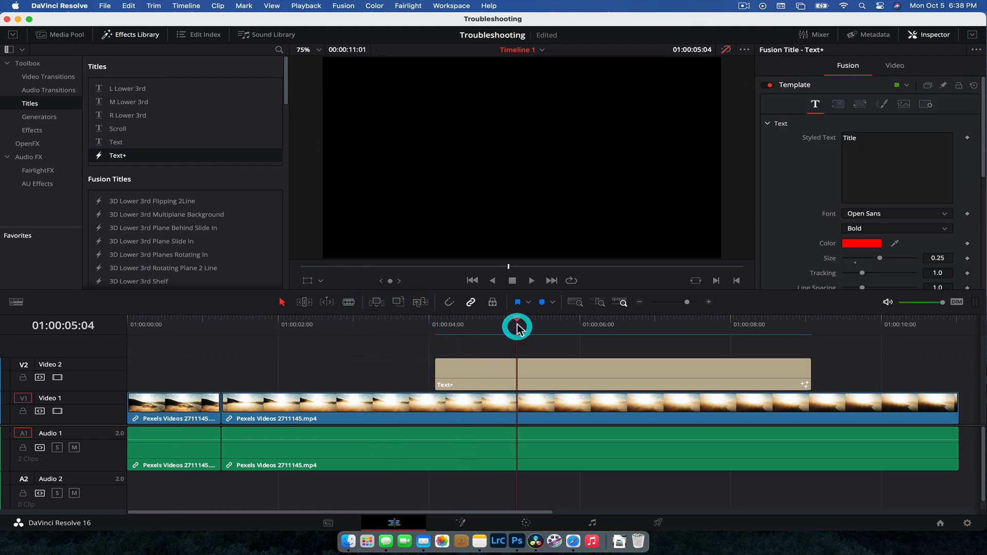
left_click(517, 327)
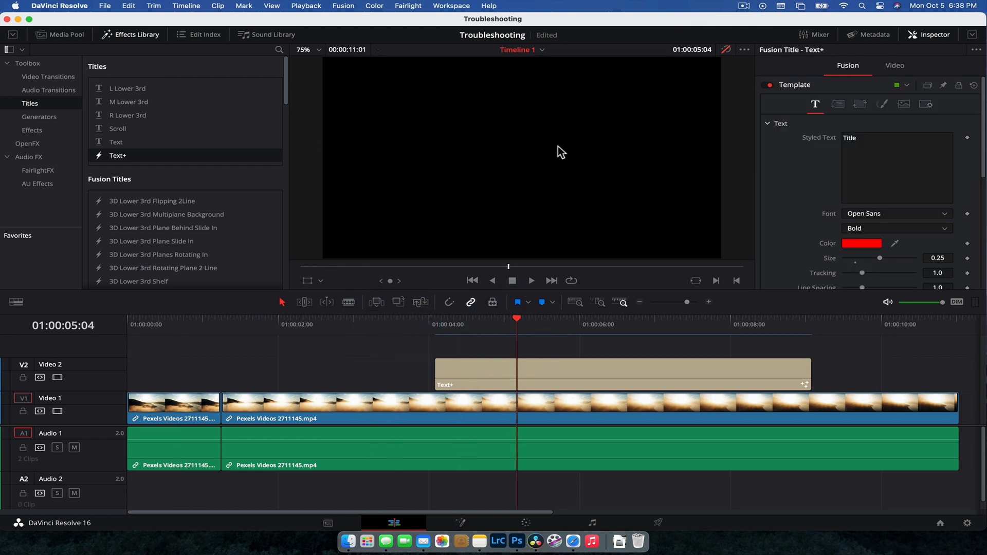
left_click(512, 370)
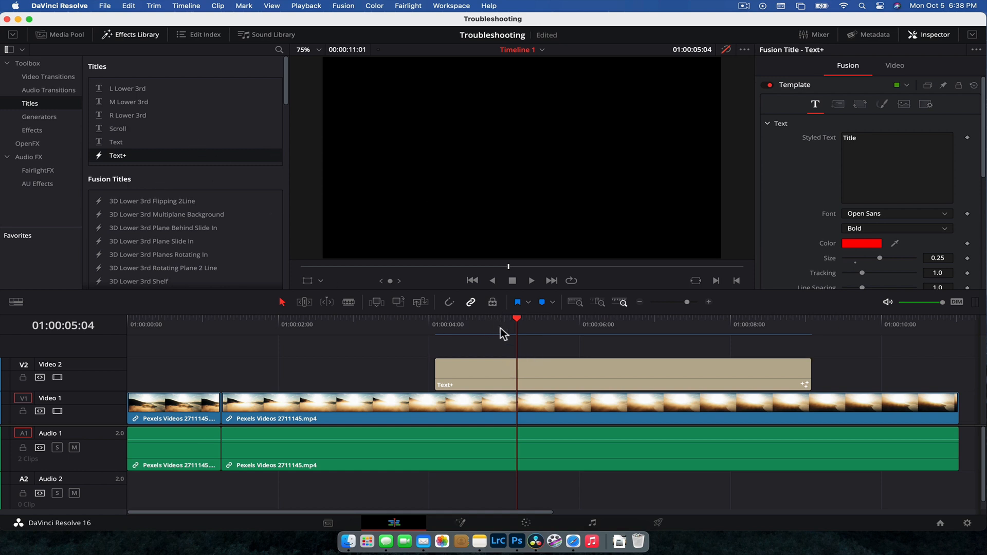
mouse_move(516, 154)
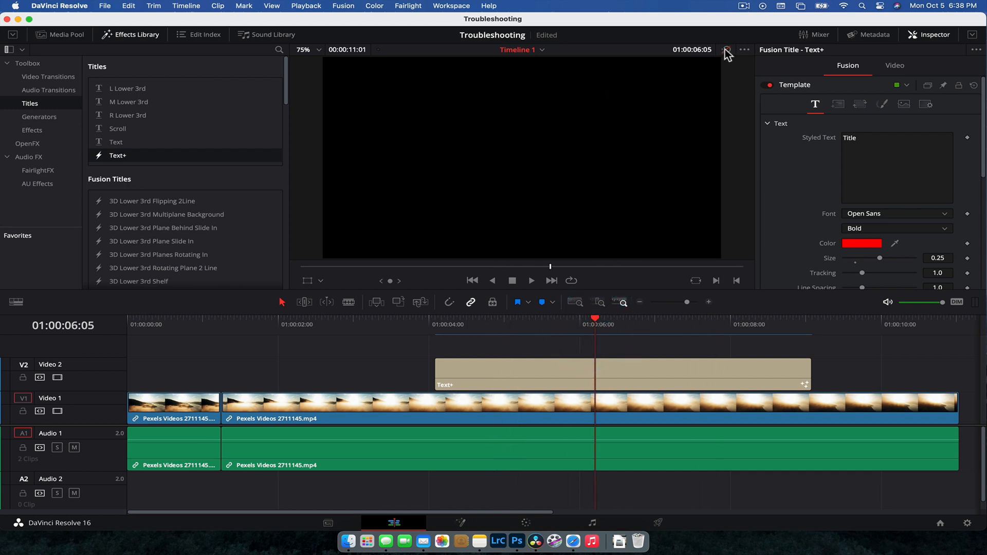
left_click(725, 49)
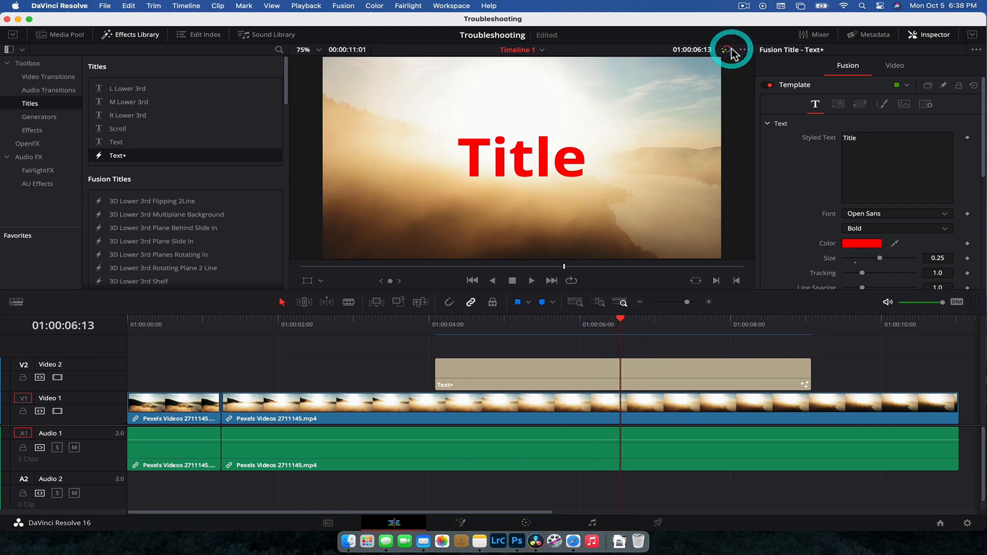
Toggle the bypass twice more, leaving grades and Fusion effects enabled so the title renders
left_click(725, 49)
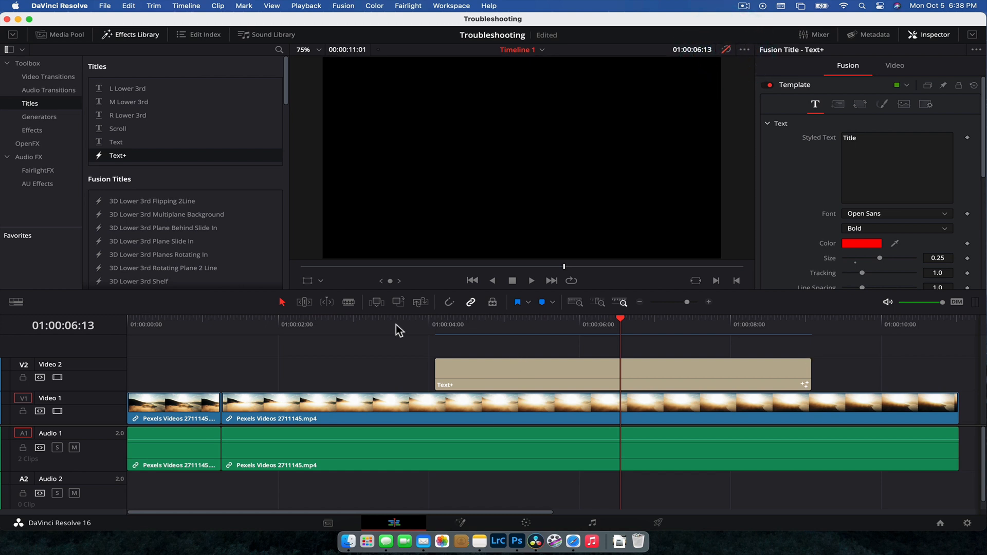
mouse_move(444, 347)
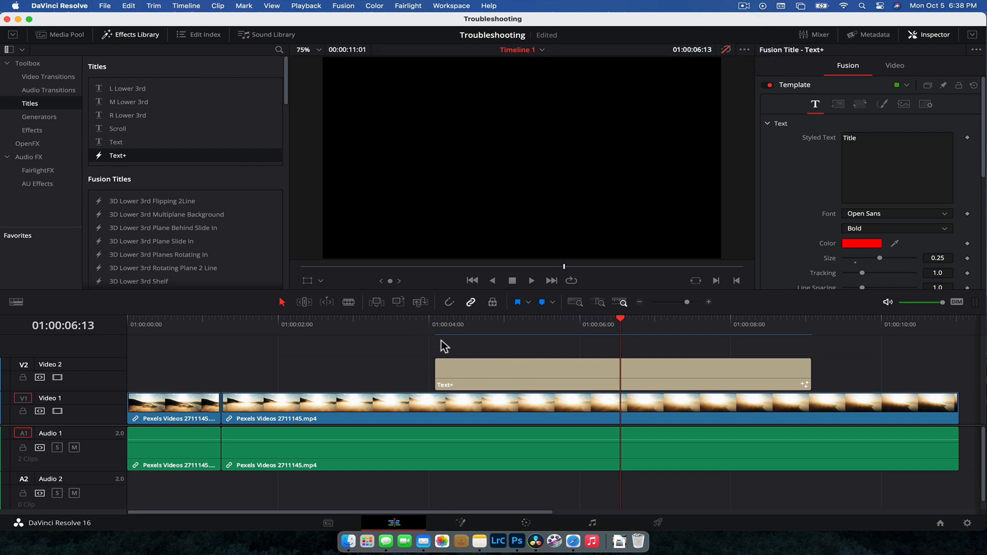
mouse_move(562, 271)
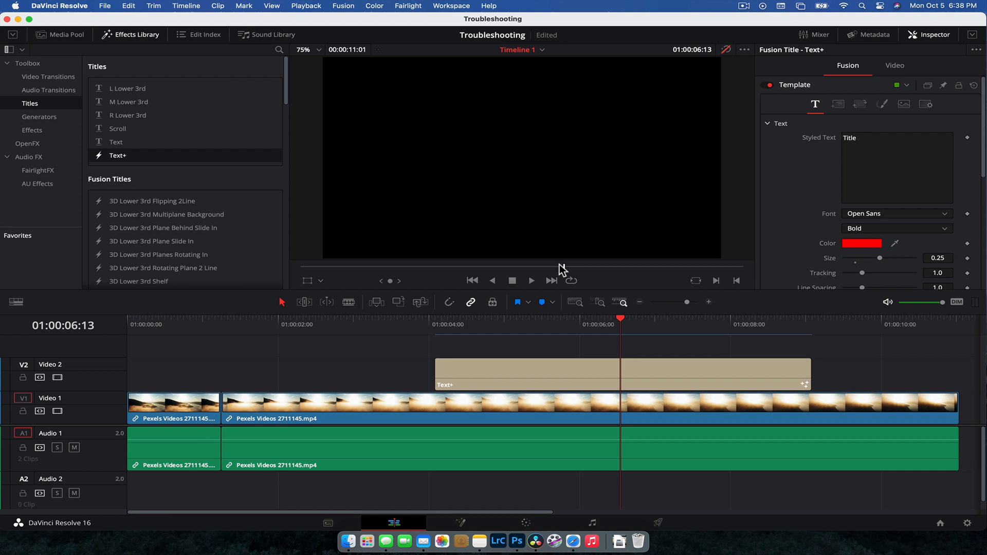
left_click(548, 324)
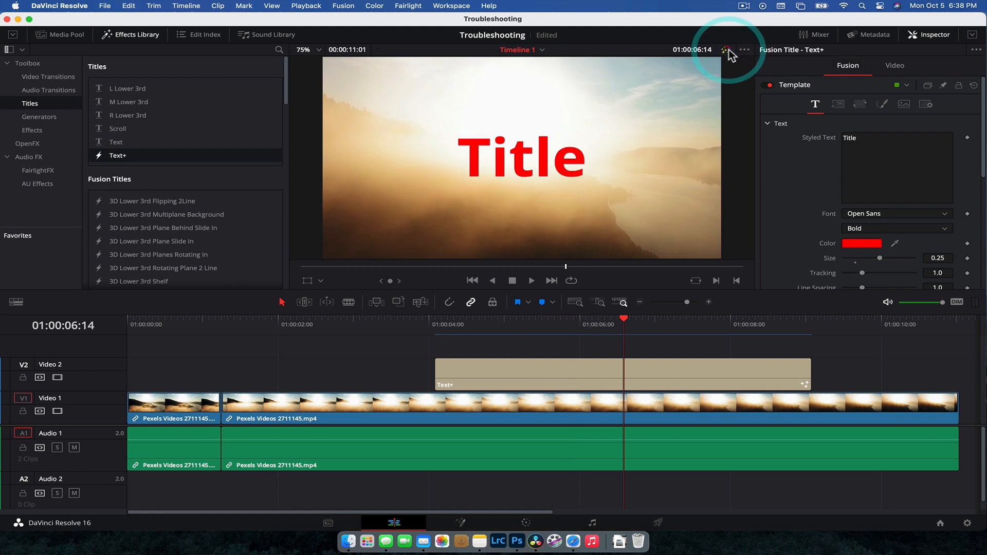
mouse_move(781, 89)
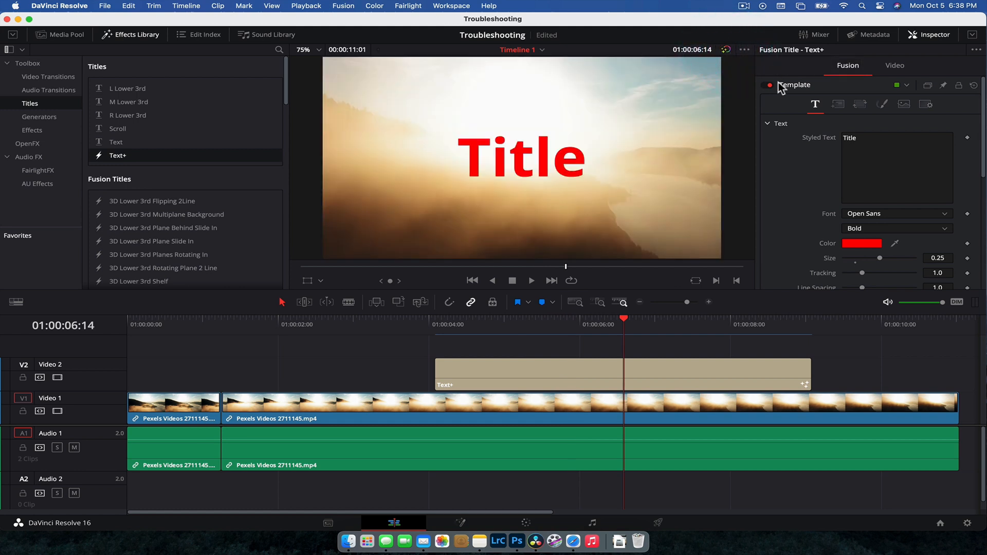
mouse_move(694, 68)
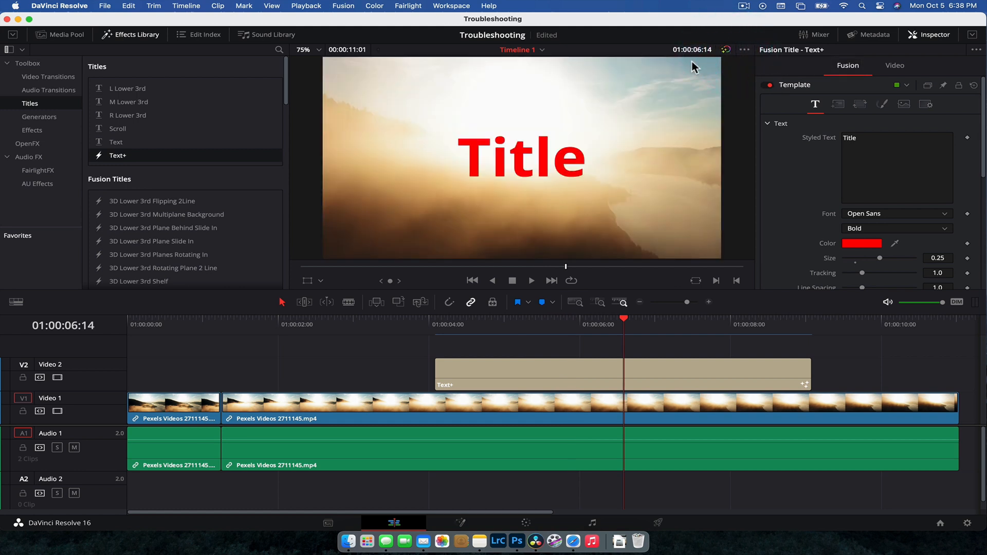
mouse_move(724, 50)
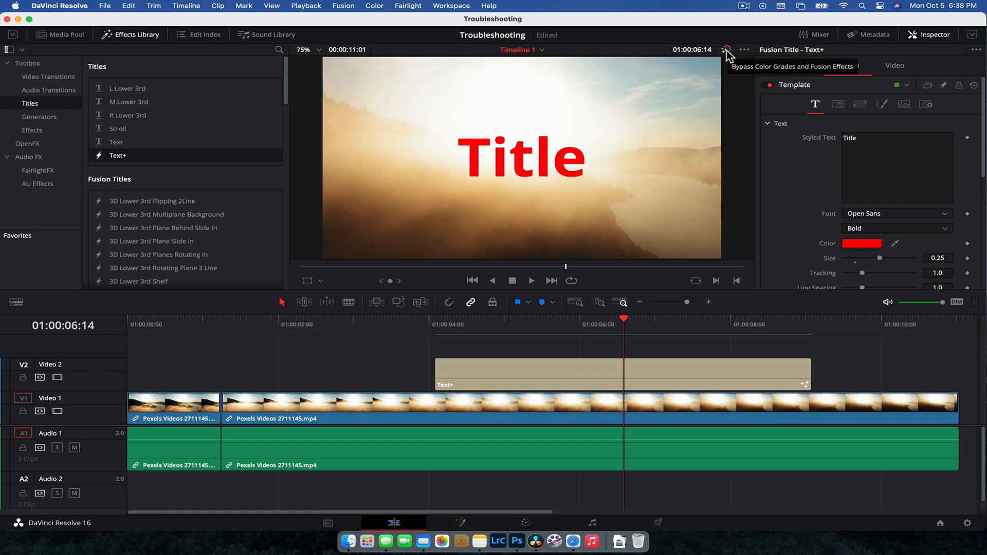
left_click(726, 49)
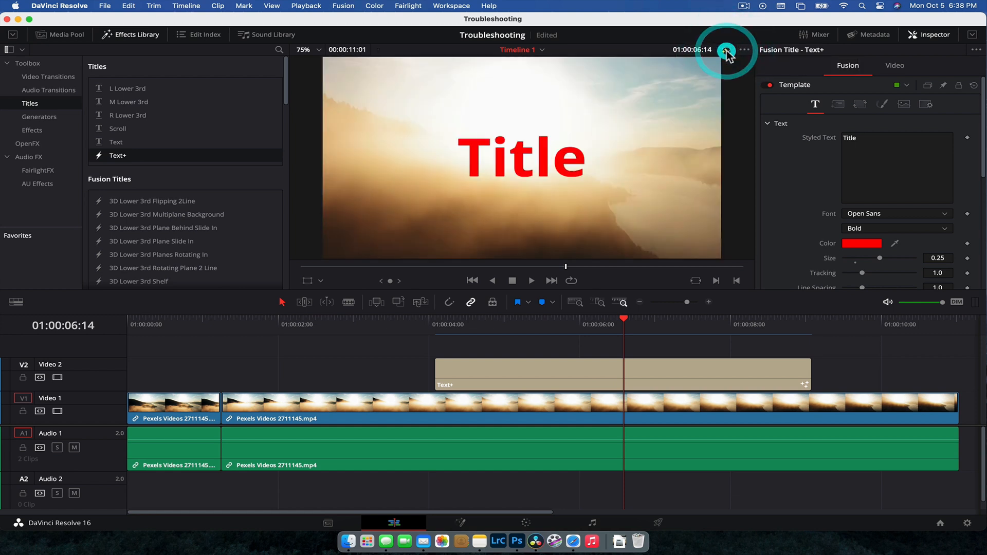
left_click(403, 324)
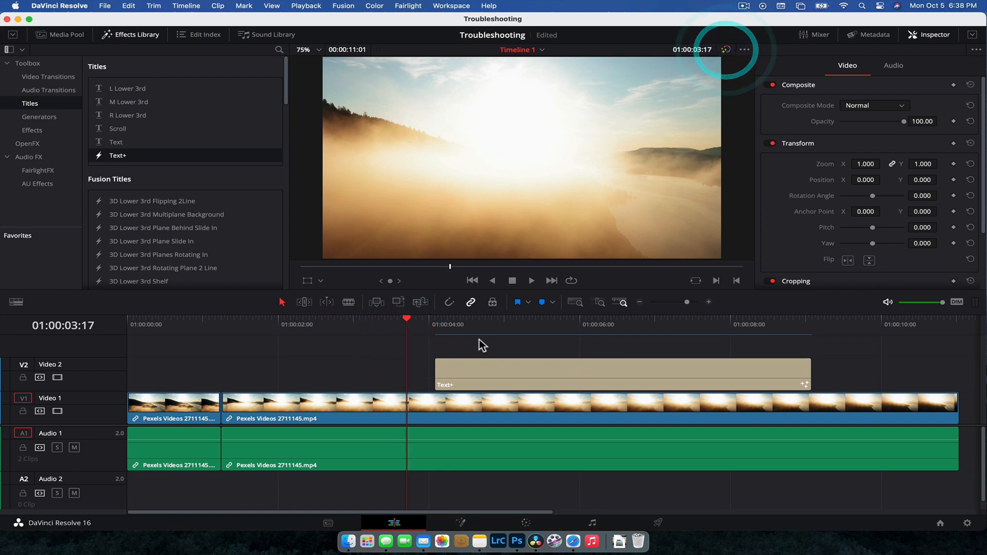
Set Playback > Proxy Mode to Quarter Resolution and move the playhead to about one second
left_click(340, 324)
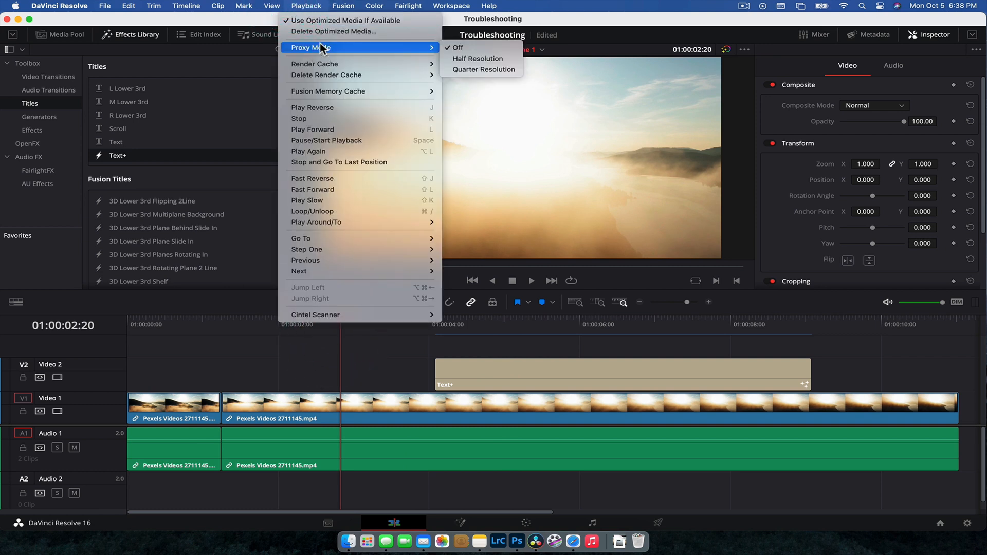
mouse_move(483, 69)
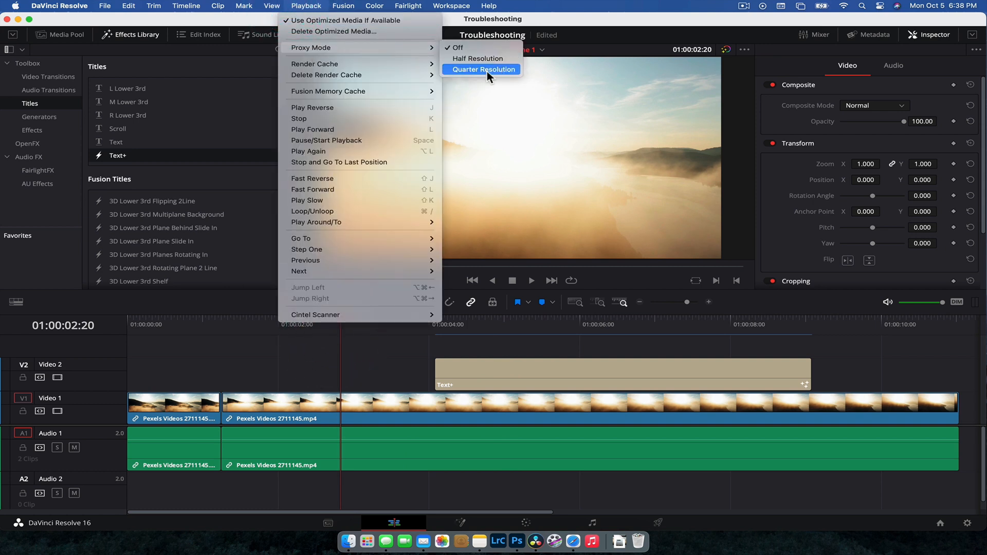
left_click(484, 69)
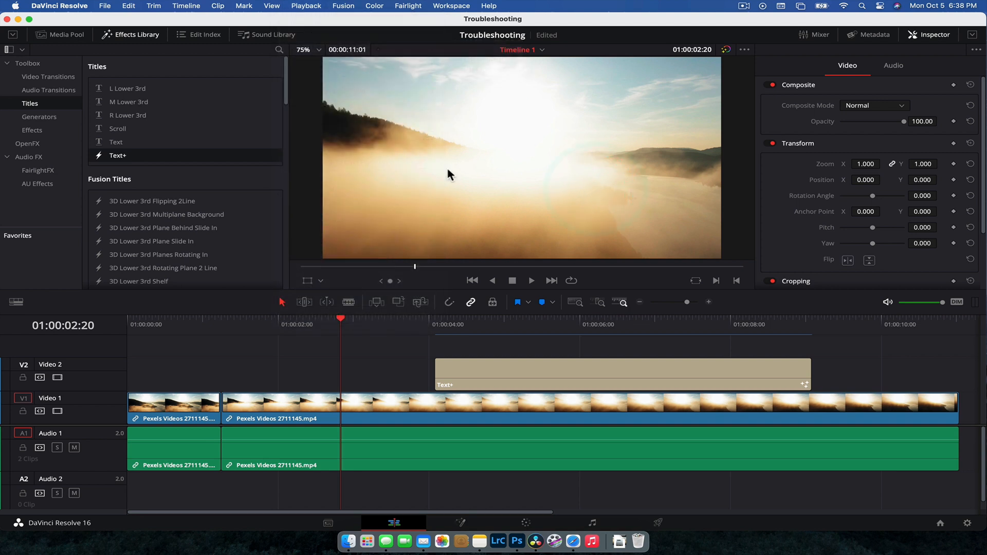
mouse_move(321, 338)
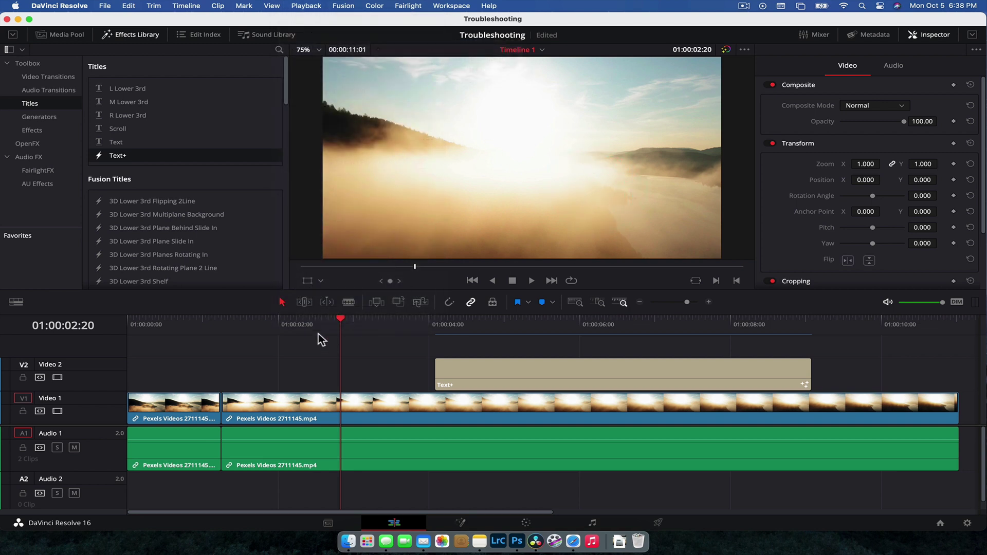
left_click(245, 323)
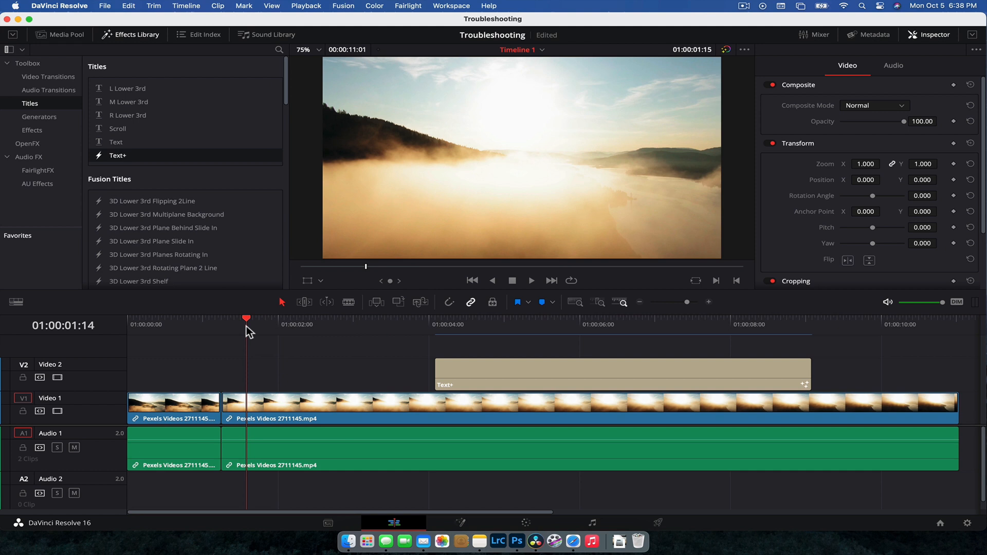
Reselect Quarter Resolution proxy mode and confirm the current setting in the Playback menu
left_click(306, 6)
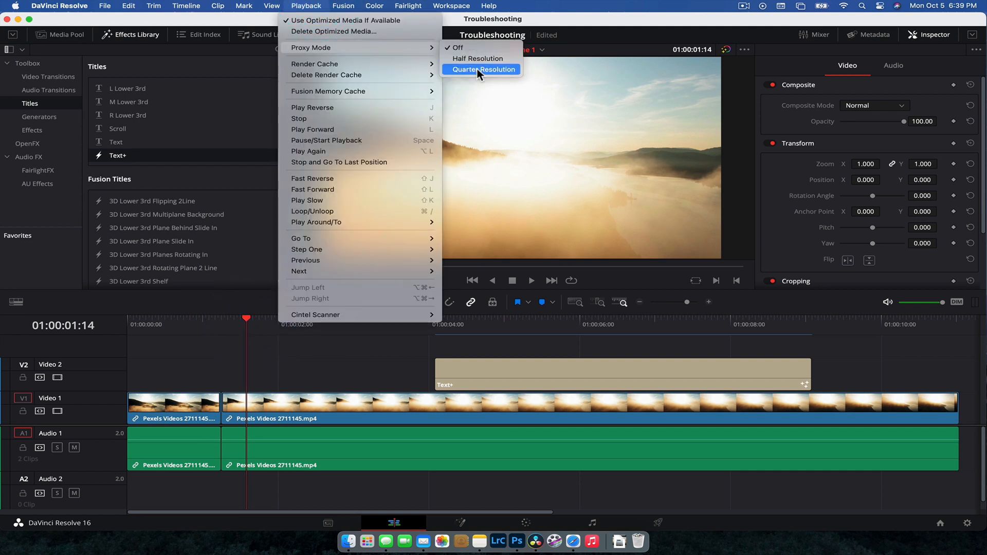
left_click(483, 69)
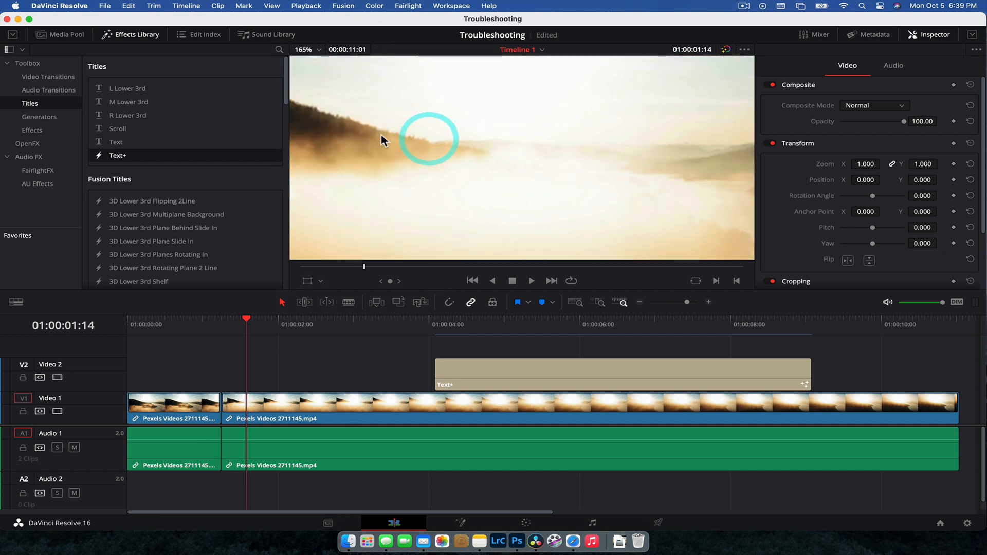
mouse_move(322, 6)
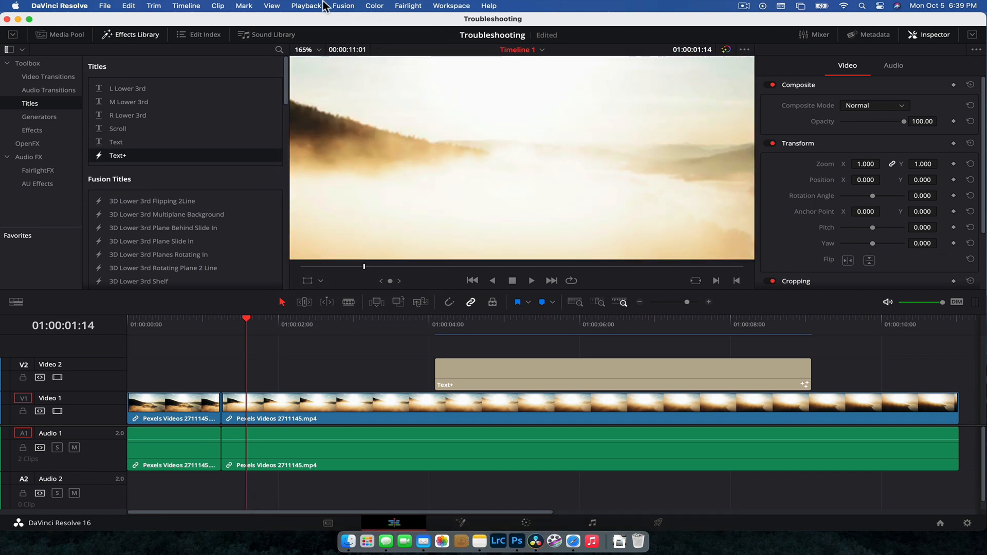
left_click(305, 6)
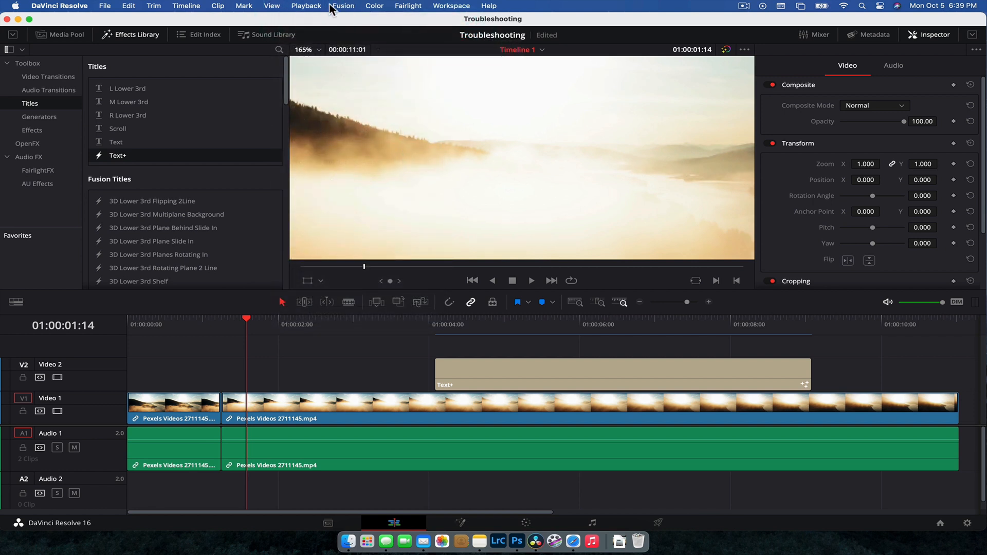
left_click(306, 7)
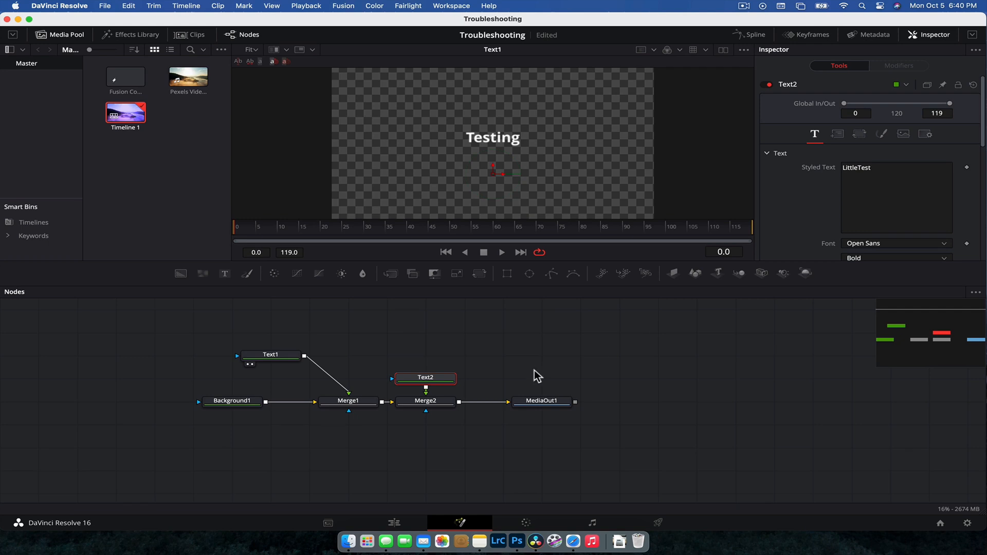
mouse_move(302, 345)
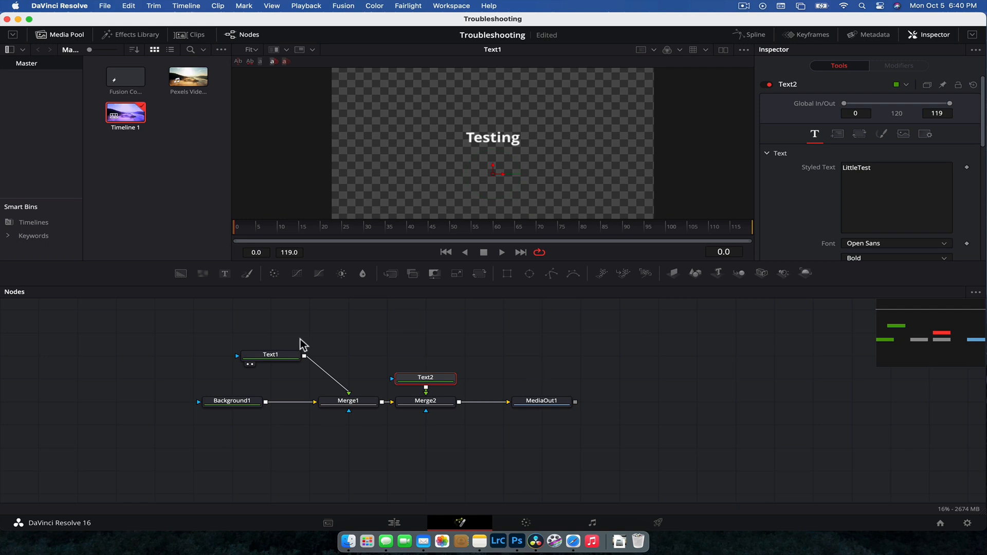
mouse_move(514, 145)
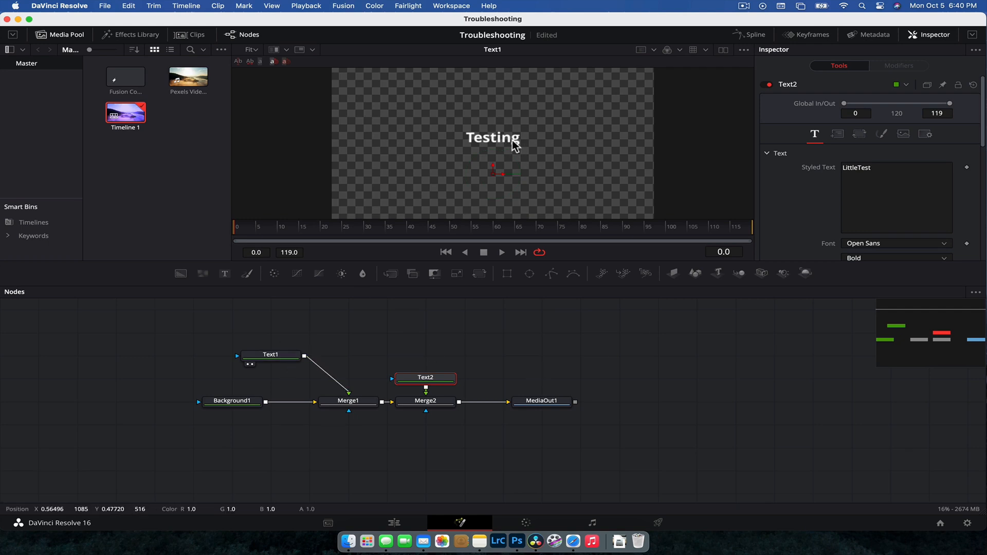
Load the MediaOut1 node into the viewer to see Testing and LittleTest together
left_click(540, 401)
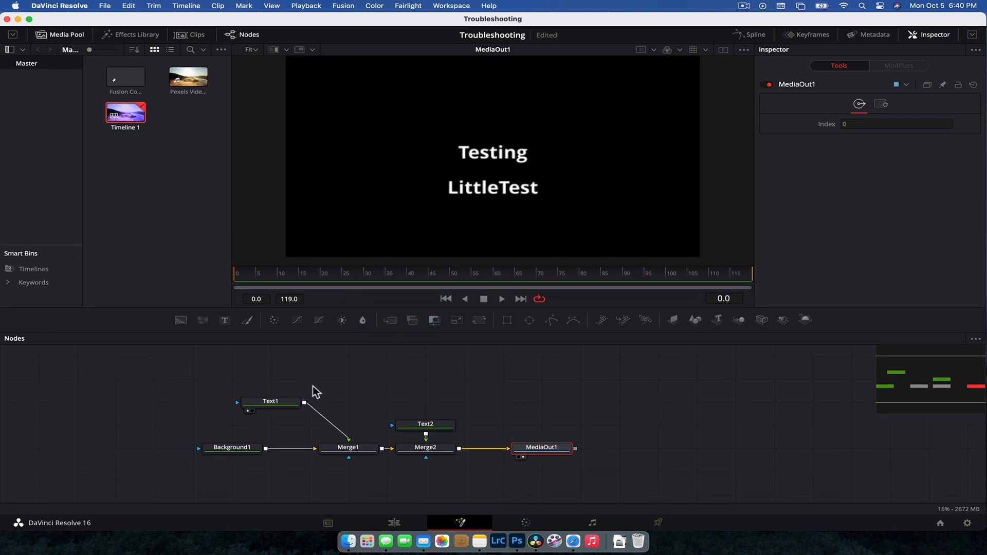
mouse_move(306, 400)
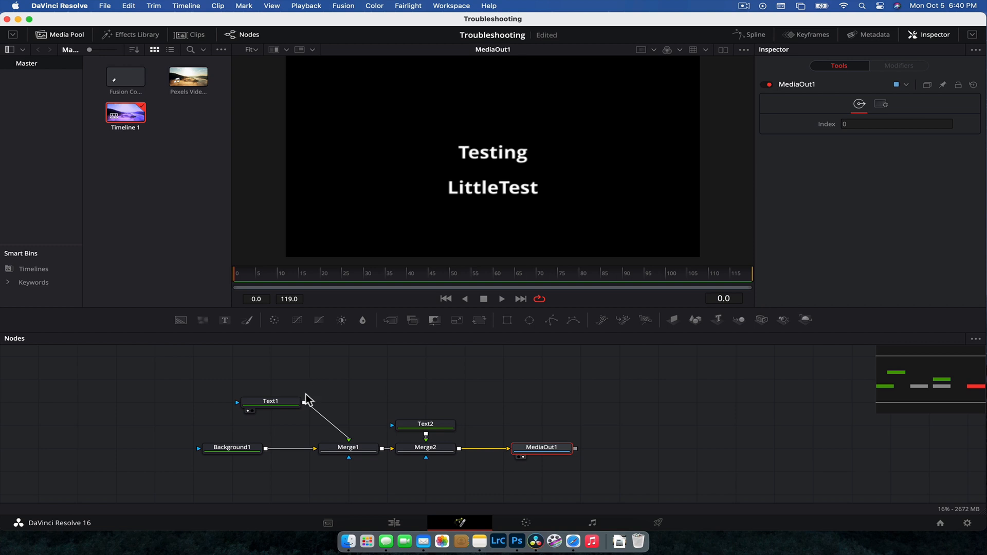
Select the Text2 node and change the LittleTest title colour from white to red
left_click(271, 400)
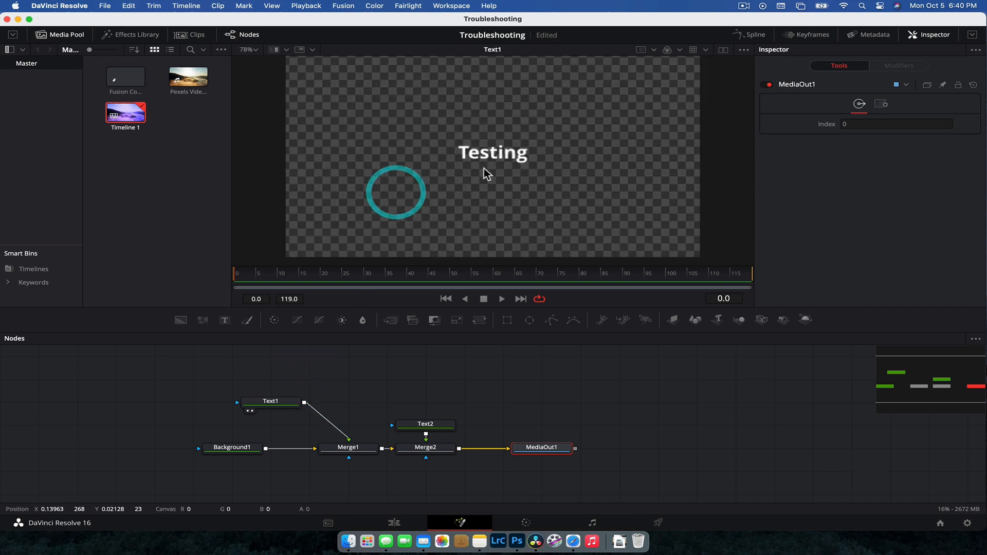
left_click(424, 424)
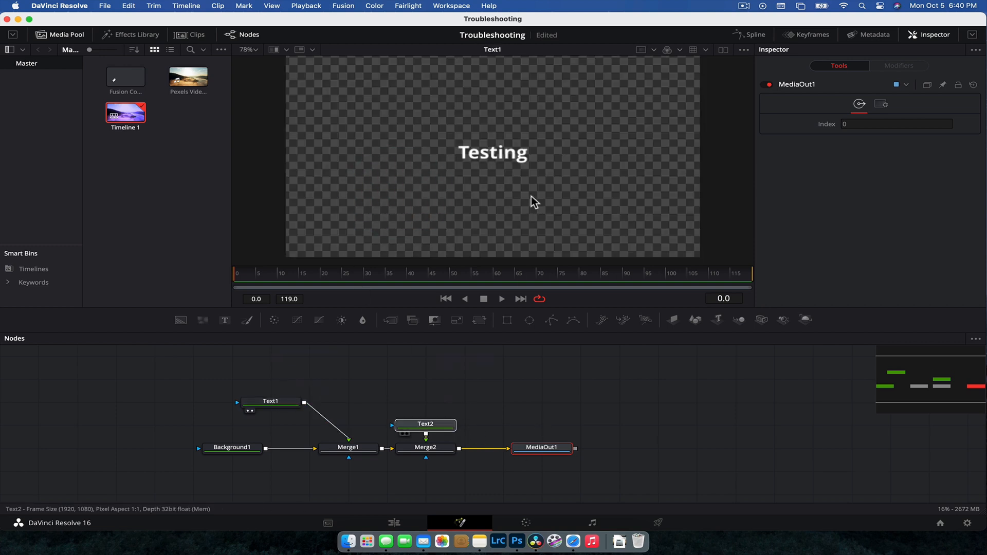
left_click(271, 401)
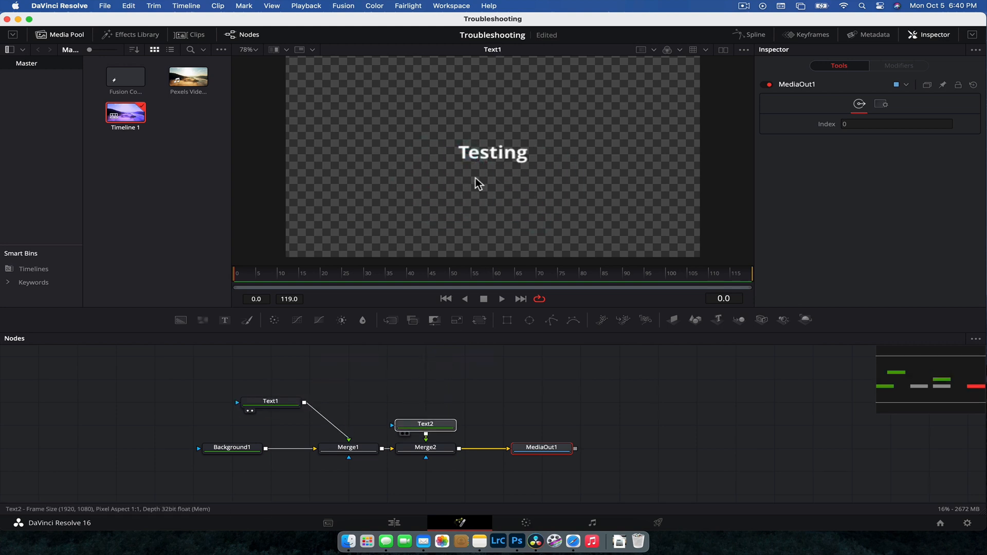
left_click(424, 423)
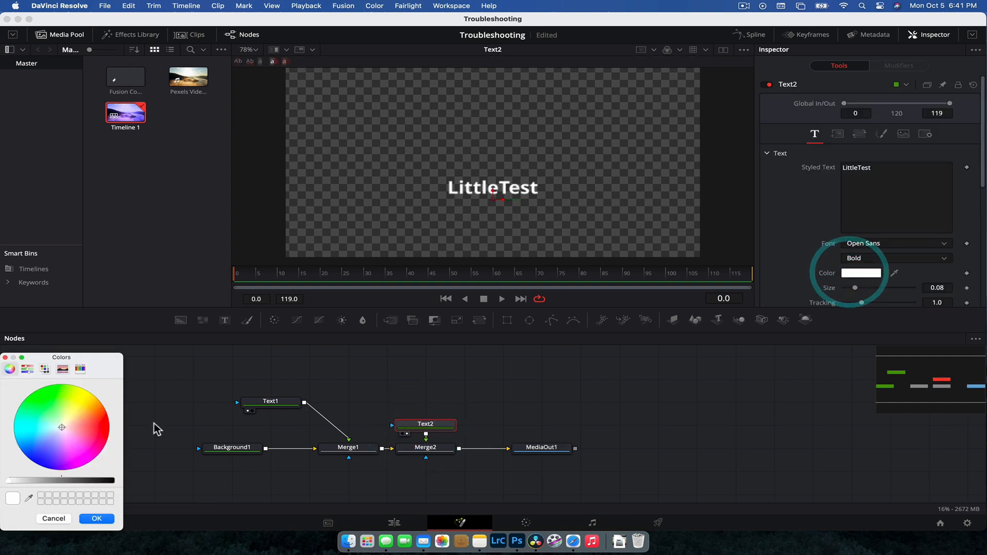
left_click(97, 518)
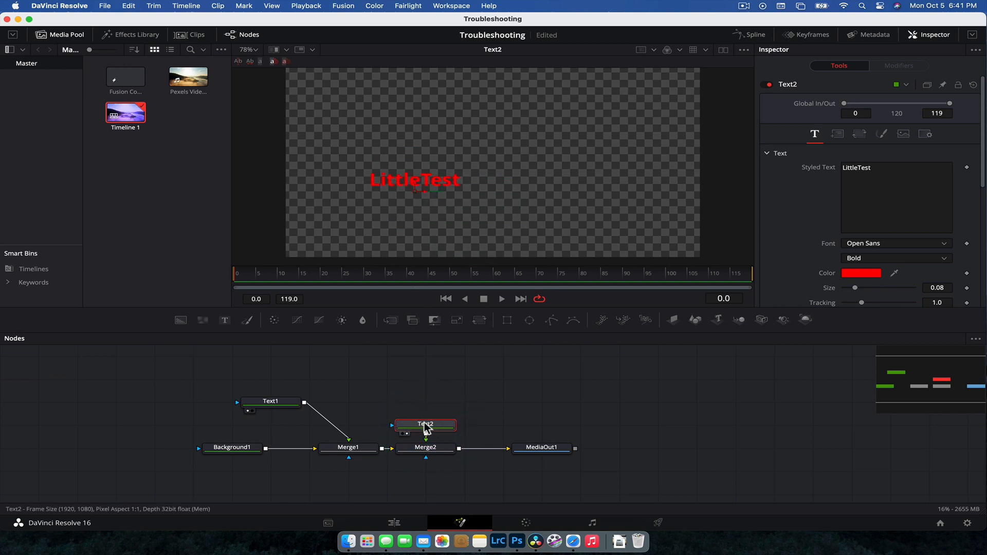
Load Merge1 into the viewer, showing only Testing over black
left_click(425, 448)
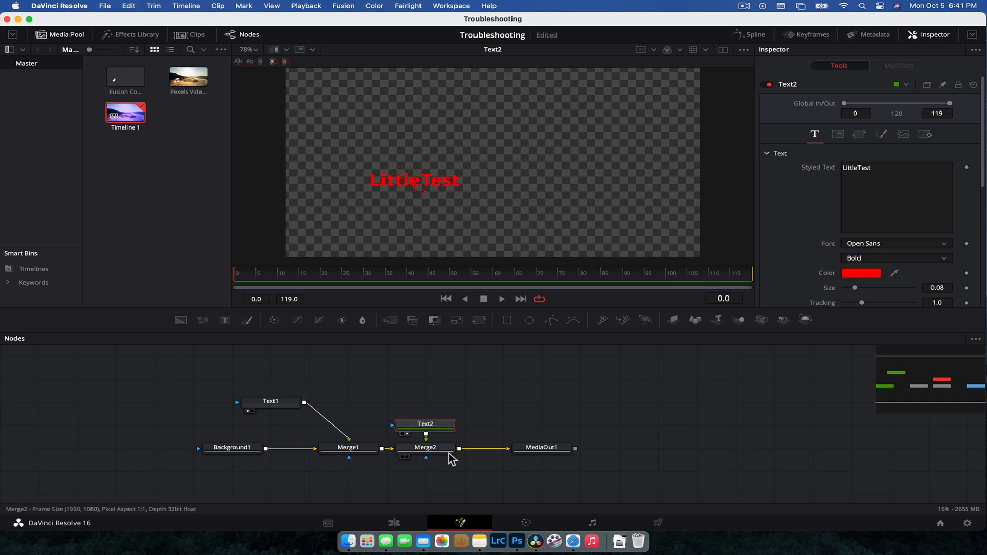
mouse_move(426, 441)
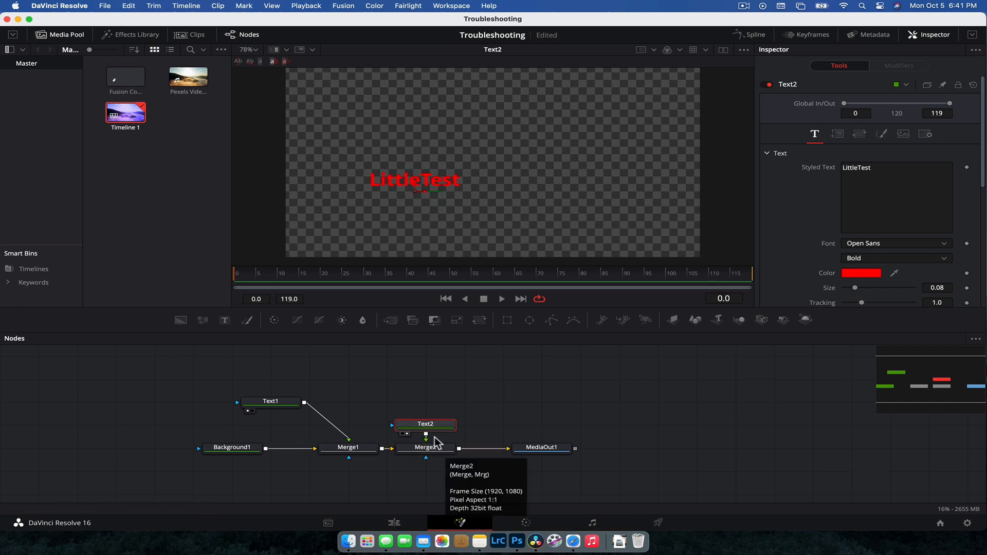
left_click(425, 447)
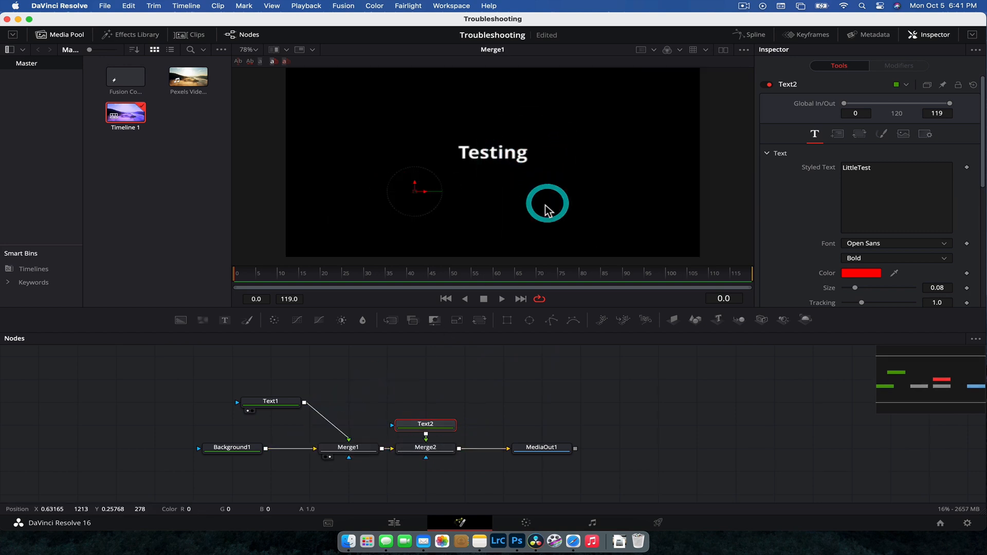
mouse_move(425, 430)
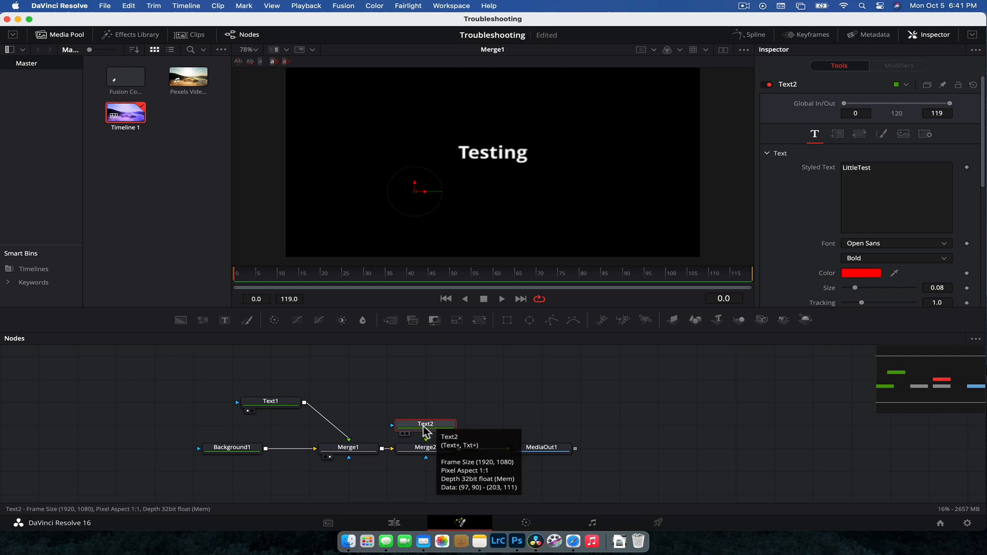
mouse_move(374, 433)
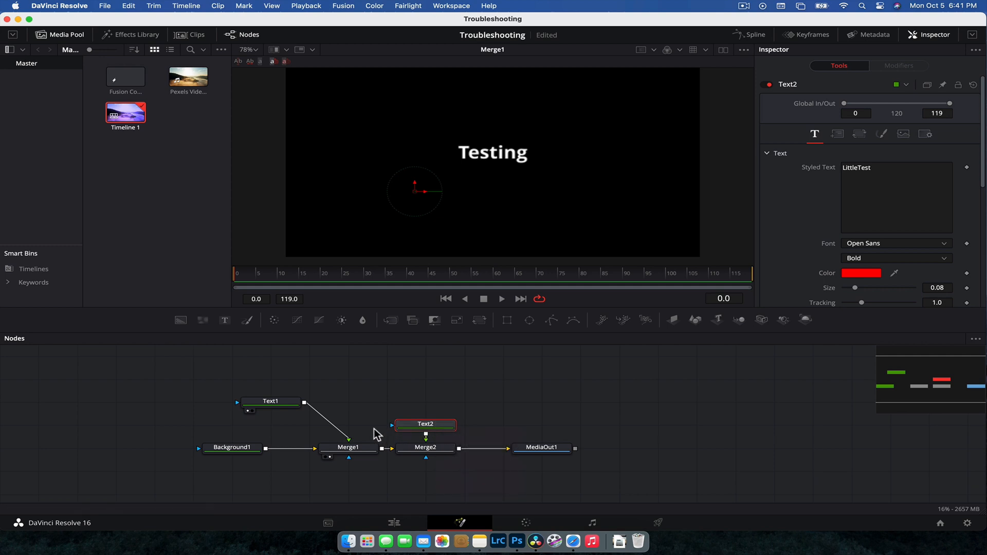
mouse_move(352, 430)
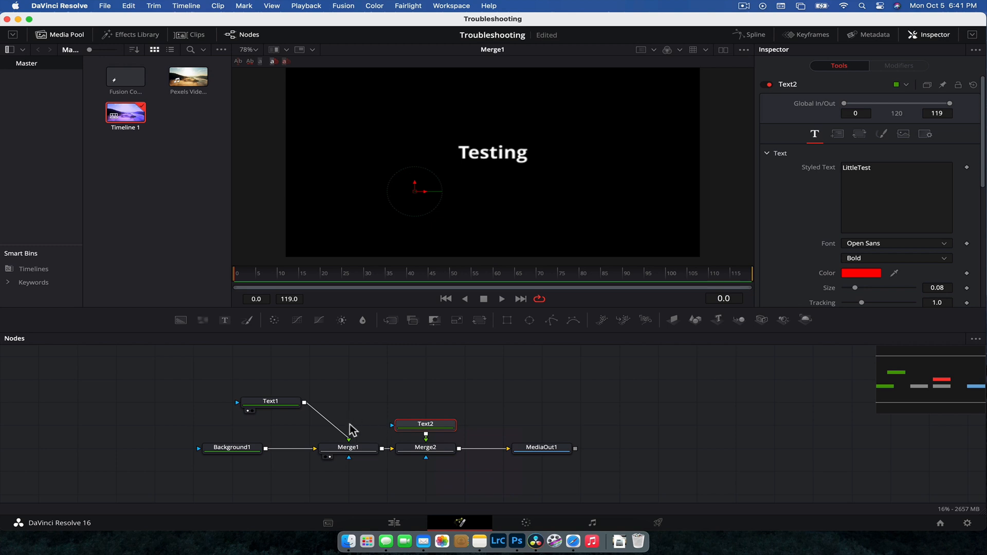
mouse_move(257, 420)
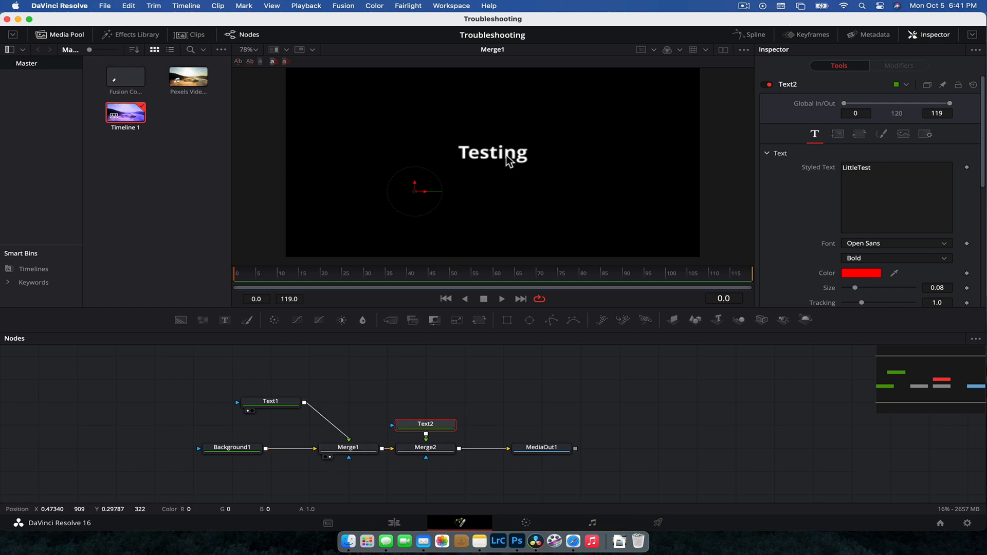
mouse_move(466, 185)
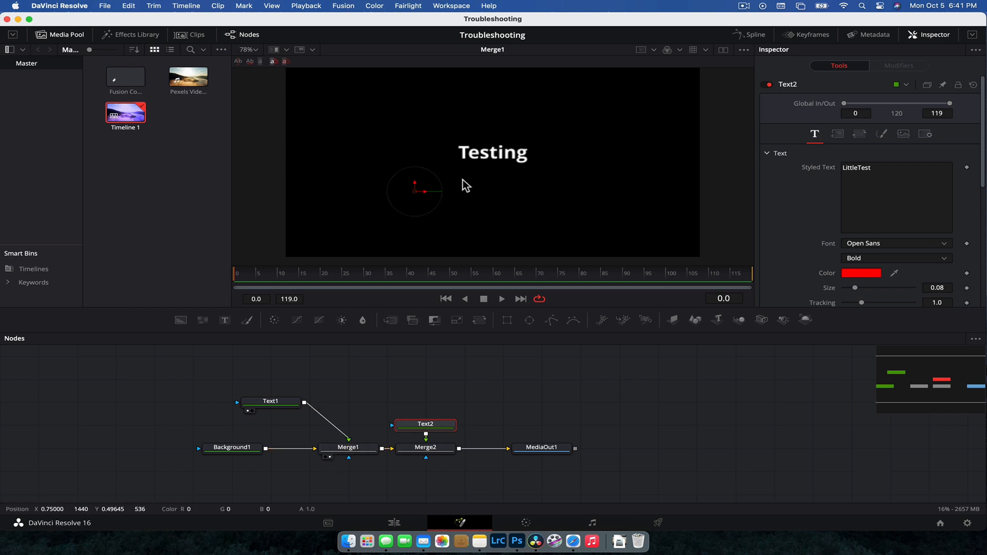
mouse_move(507, 172)
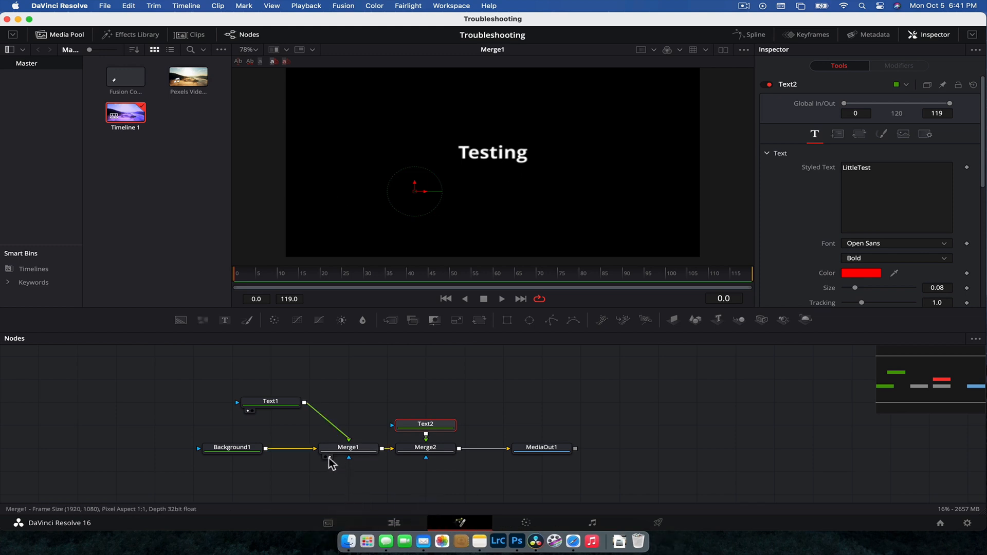
mouse_move(330, 459)
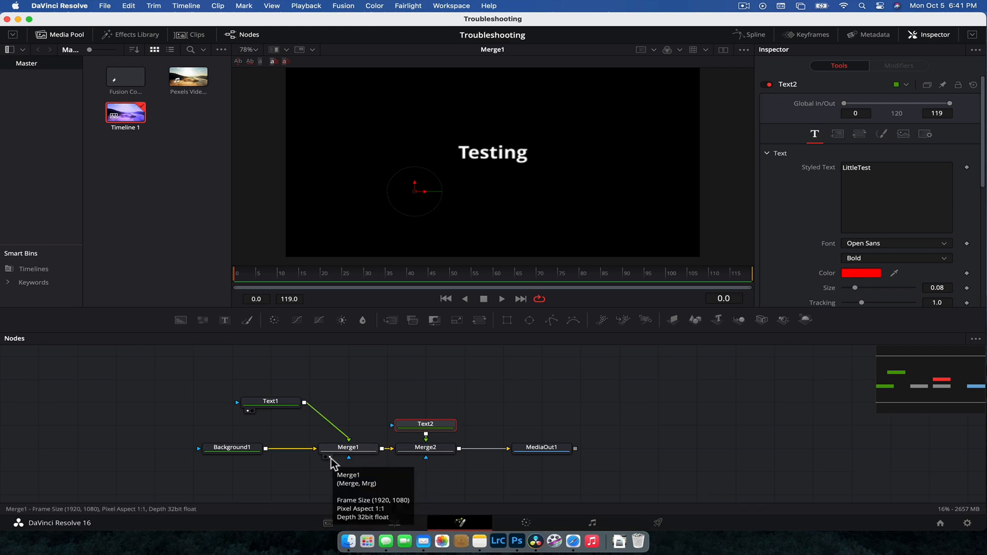
mouse_move(491, 384)
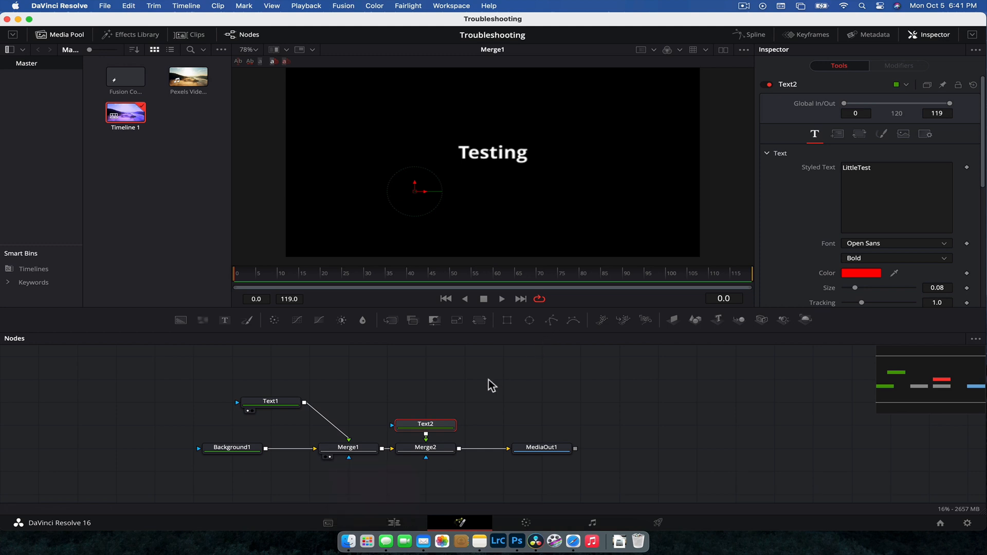
Inspect Merge2 and Merge1, try dual viewers, and return to one viewer showing Merge1
left_click(425, 447)
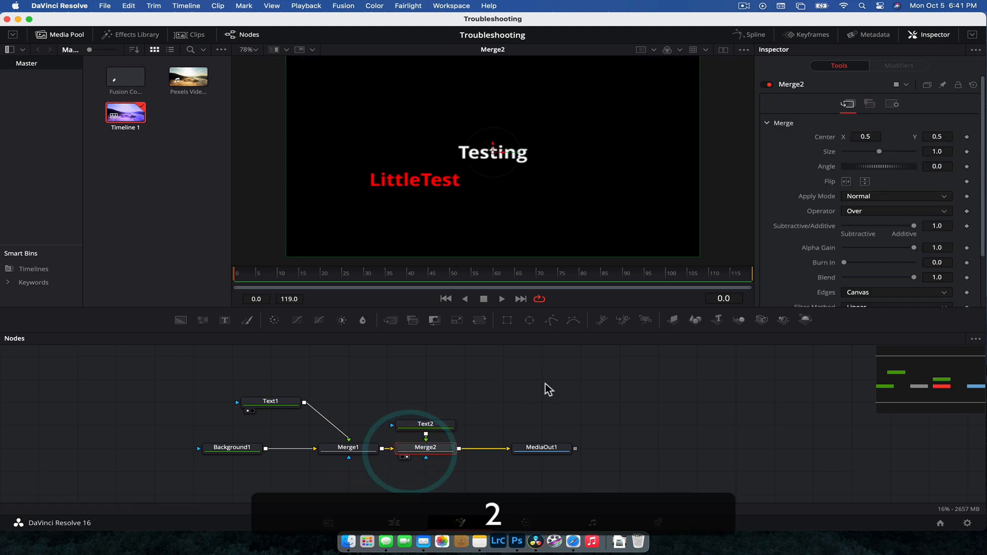
left_click(348, 447)
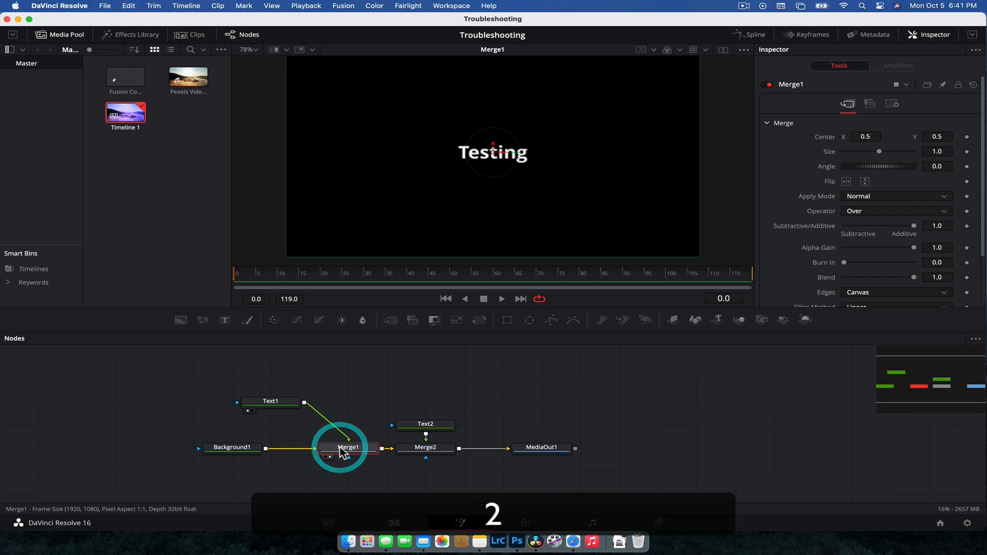
left_click(727, 50)
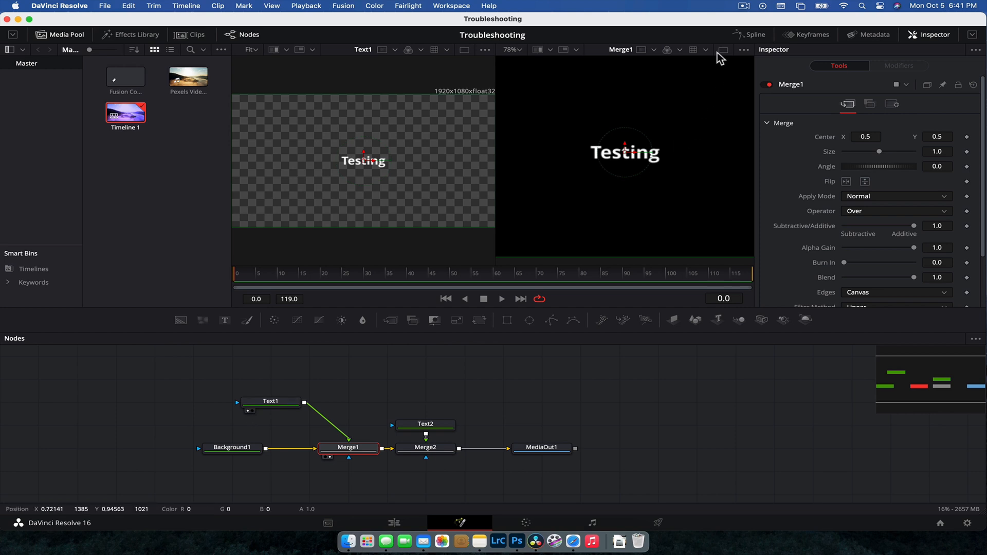
left_click(723, 49)
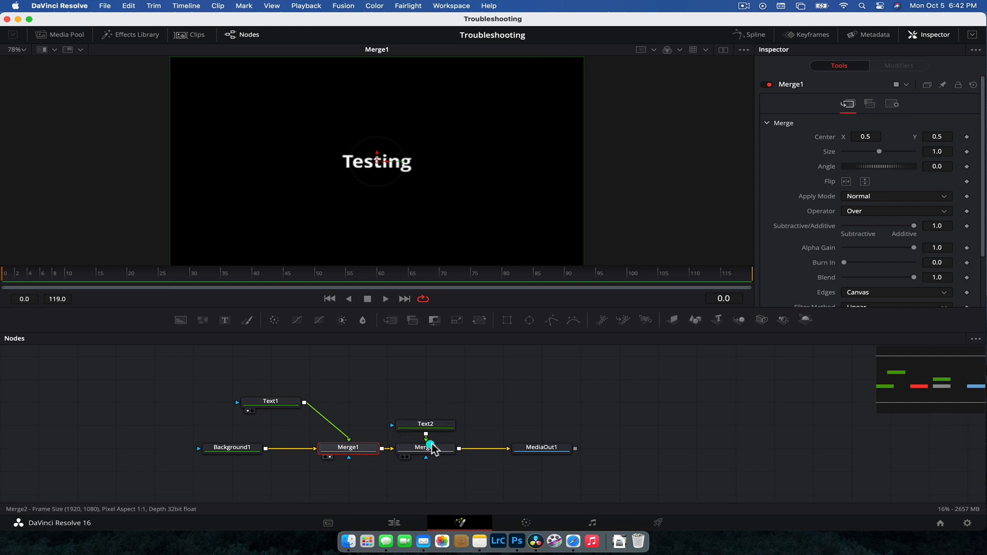
left_click(349, 448)
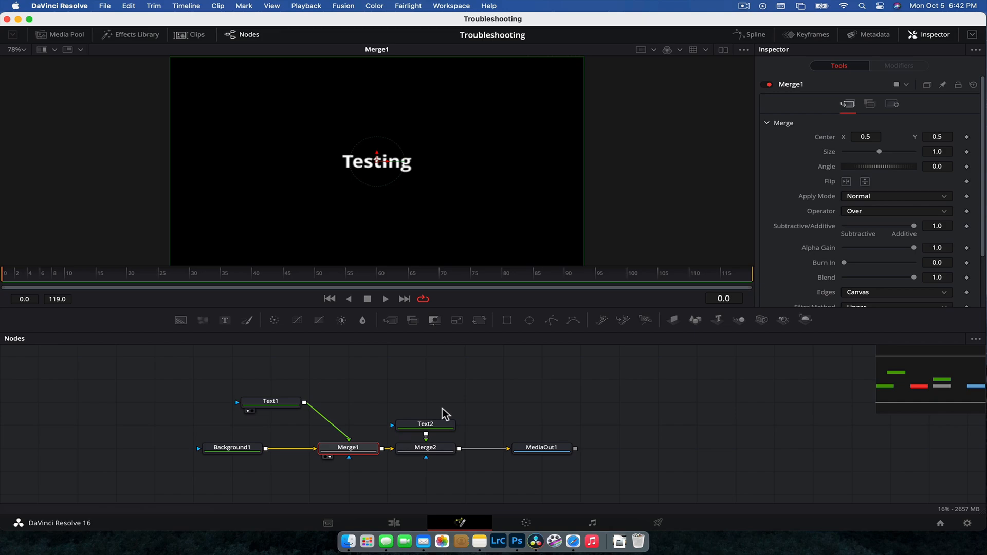
Load MediaOut1 into the viewer, showing white Testing with red LittleTest
left_click(540, 447)
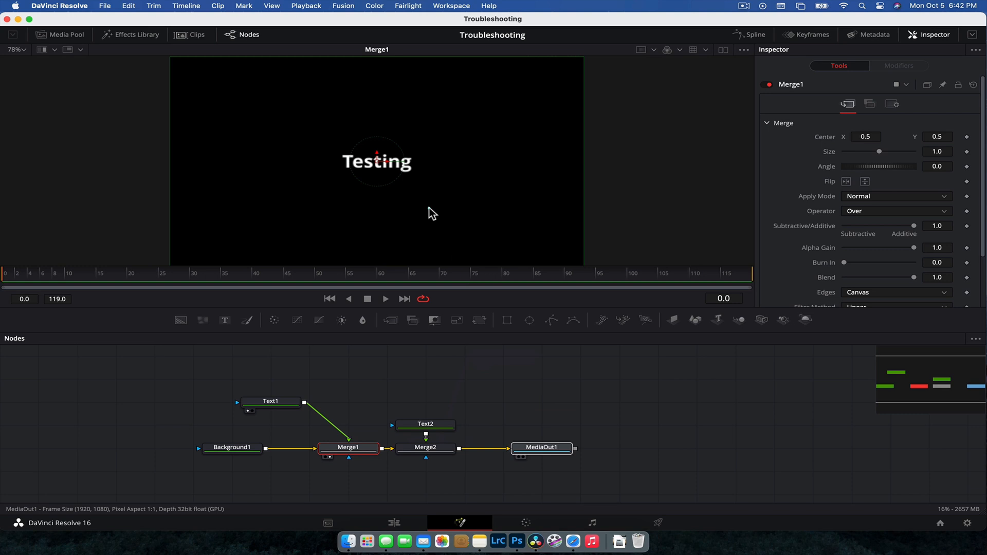
left_click(540, 447)
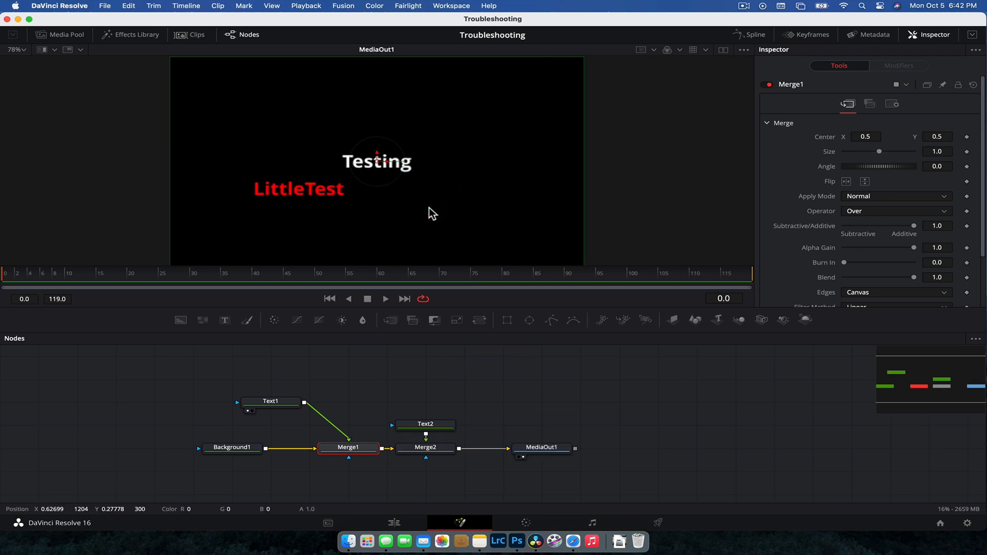